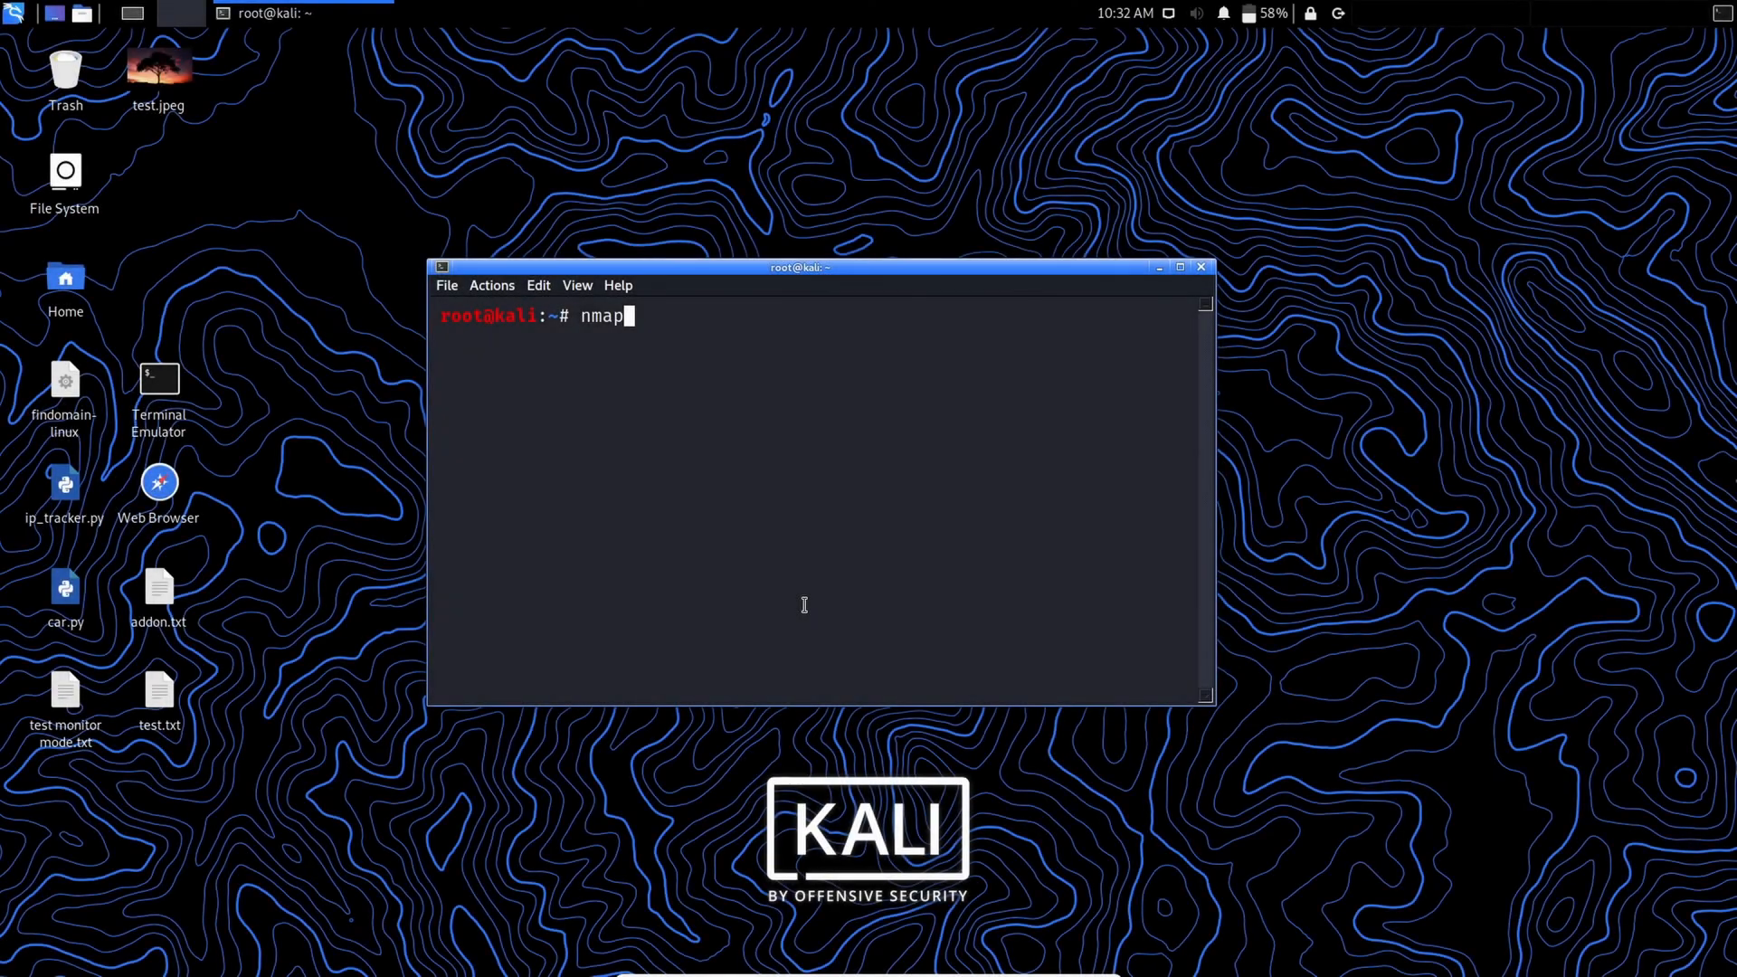
# - Run an Nmap scan of 127.0.0.1, revealing port 5432/tcp open for postgresql
pyautogui.write('127.0.0.1')
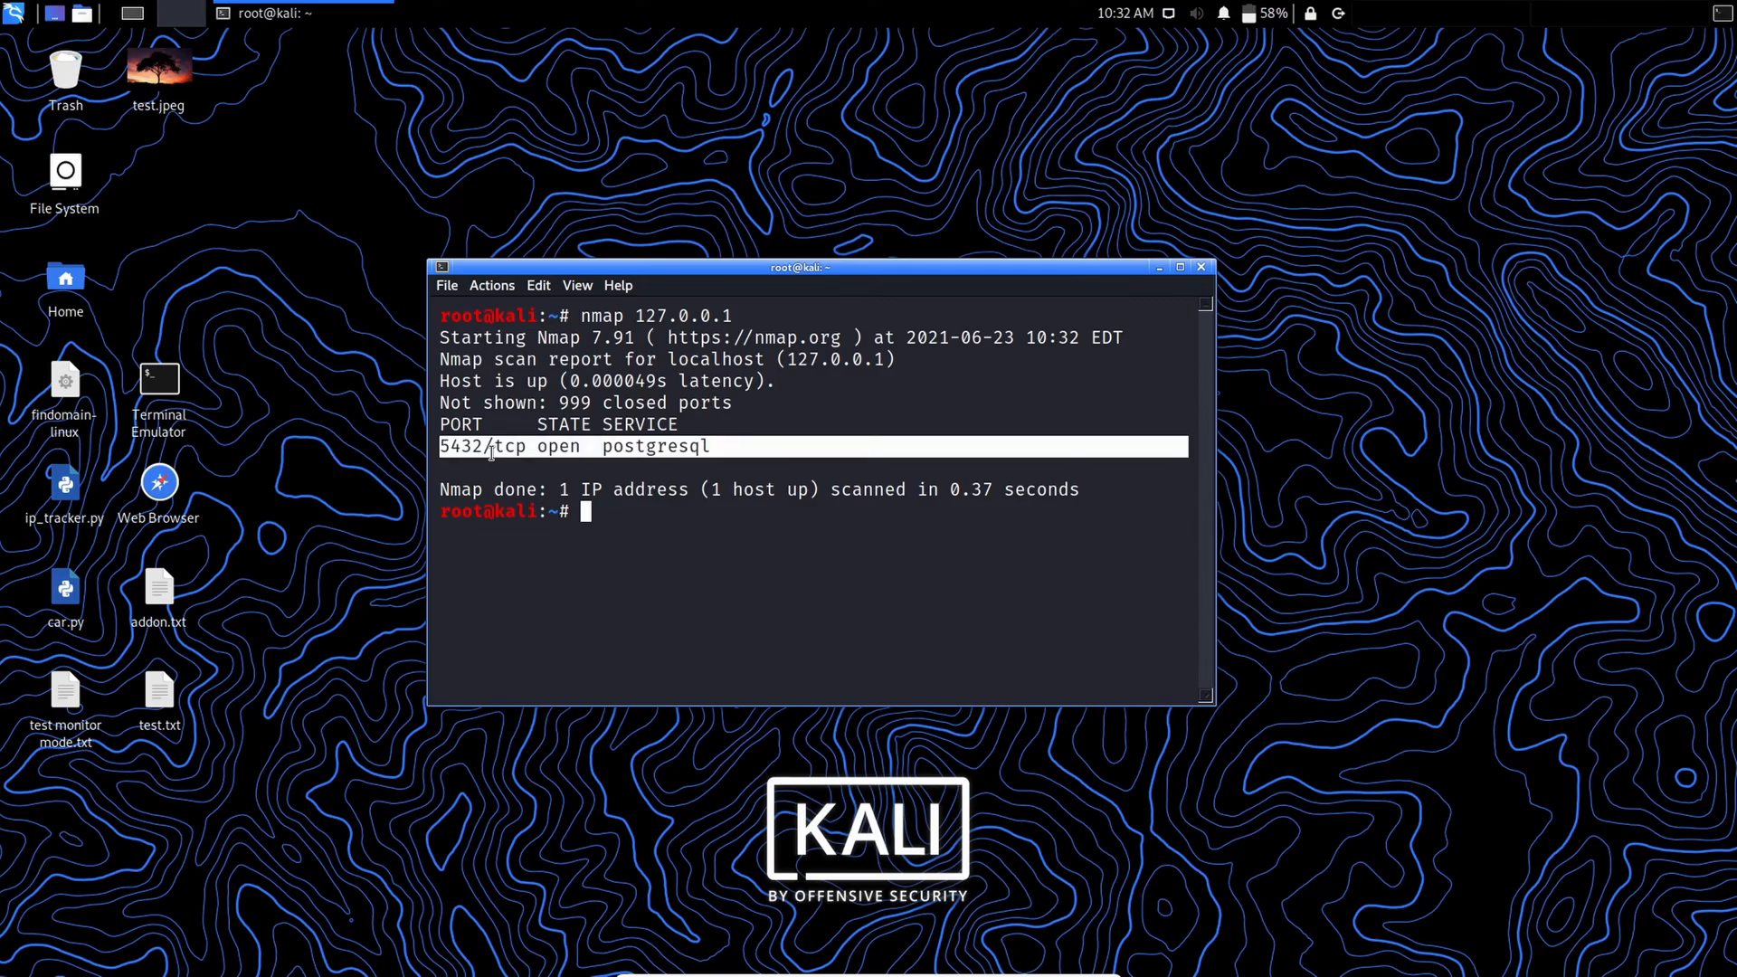
pyautogui.moveTo(682, 579)
pyautogui.write('l')
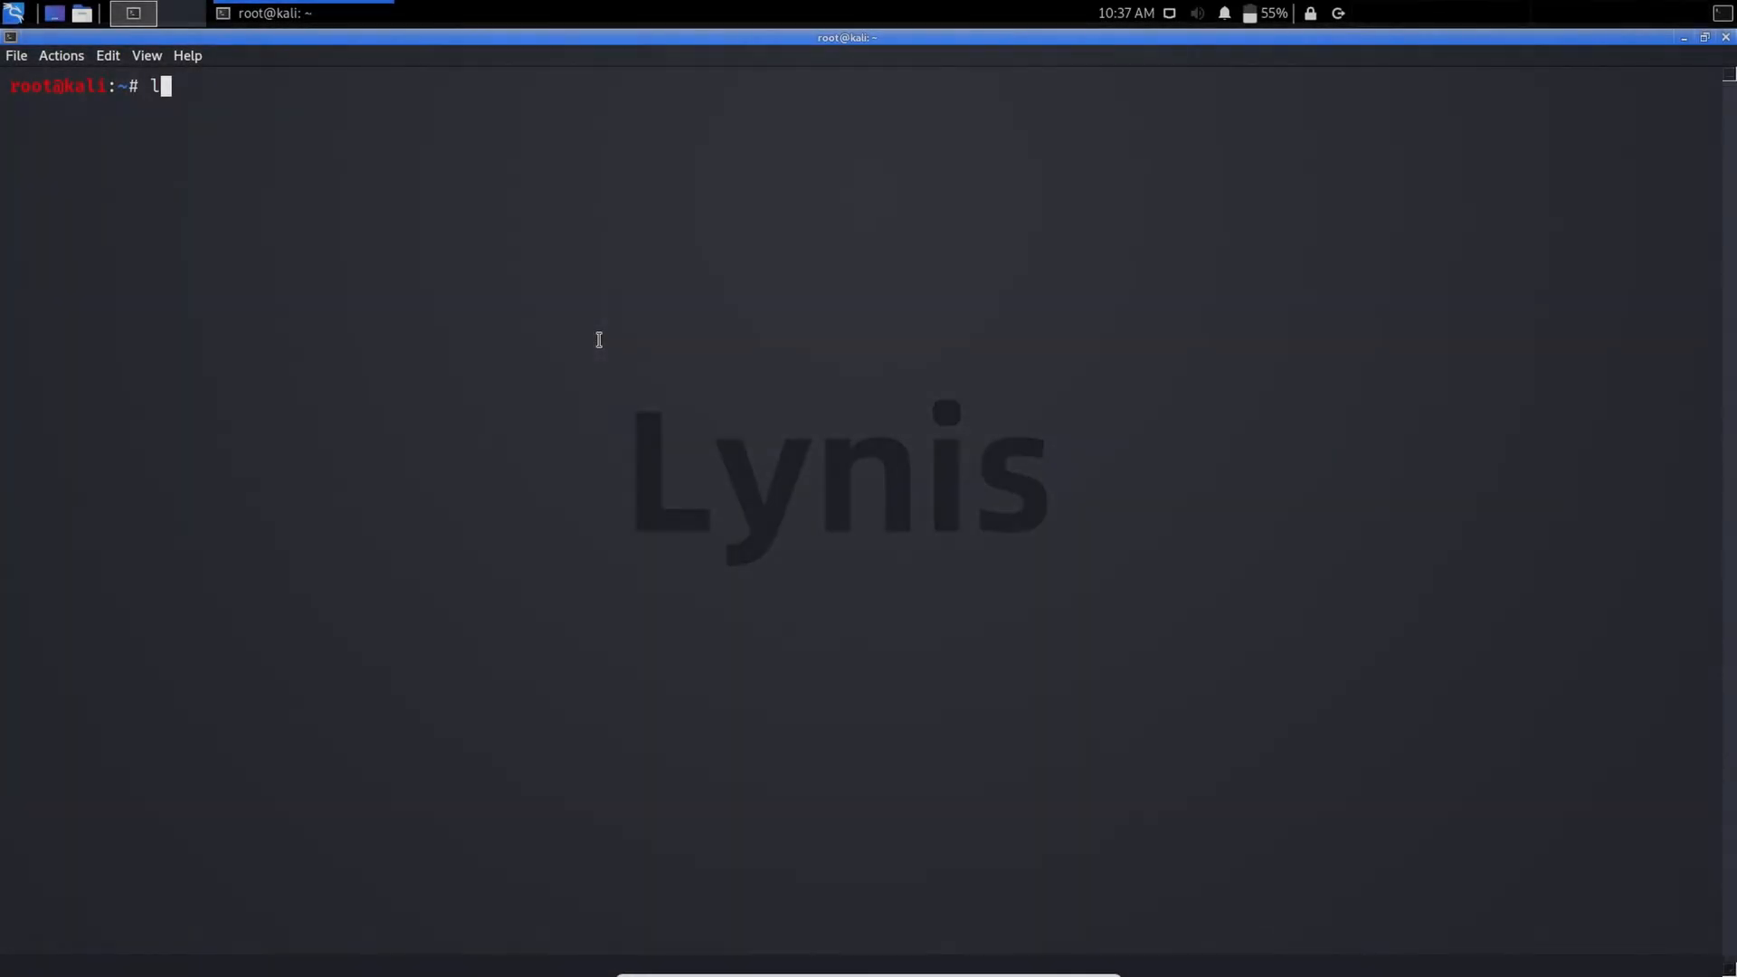
# - Display Lynis 3.0.2's help (lynis -h) listing the audit, show and update commands
pyautogui.write('ynis -h')
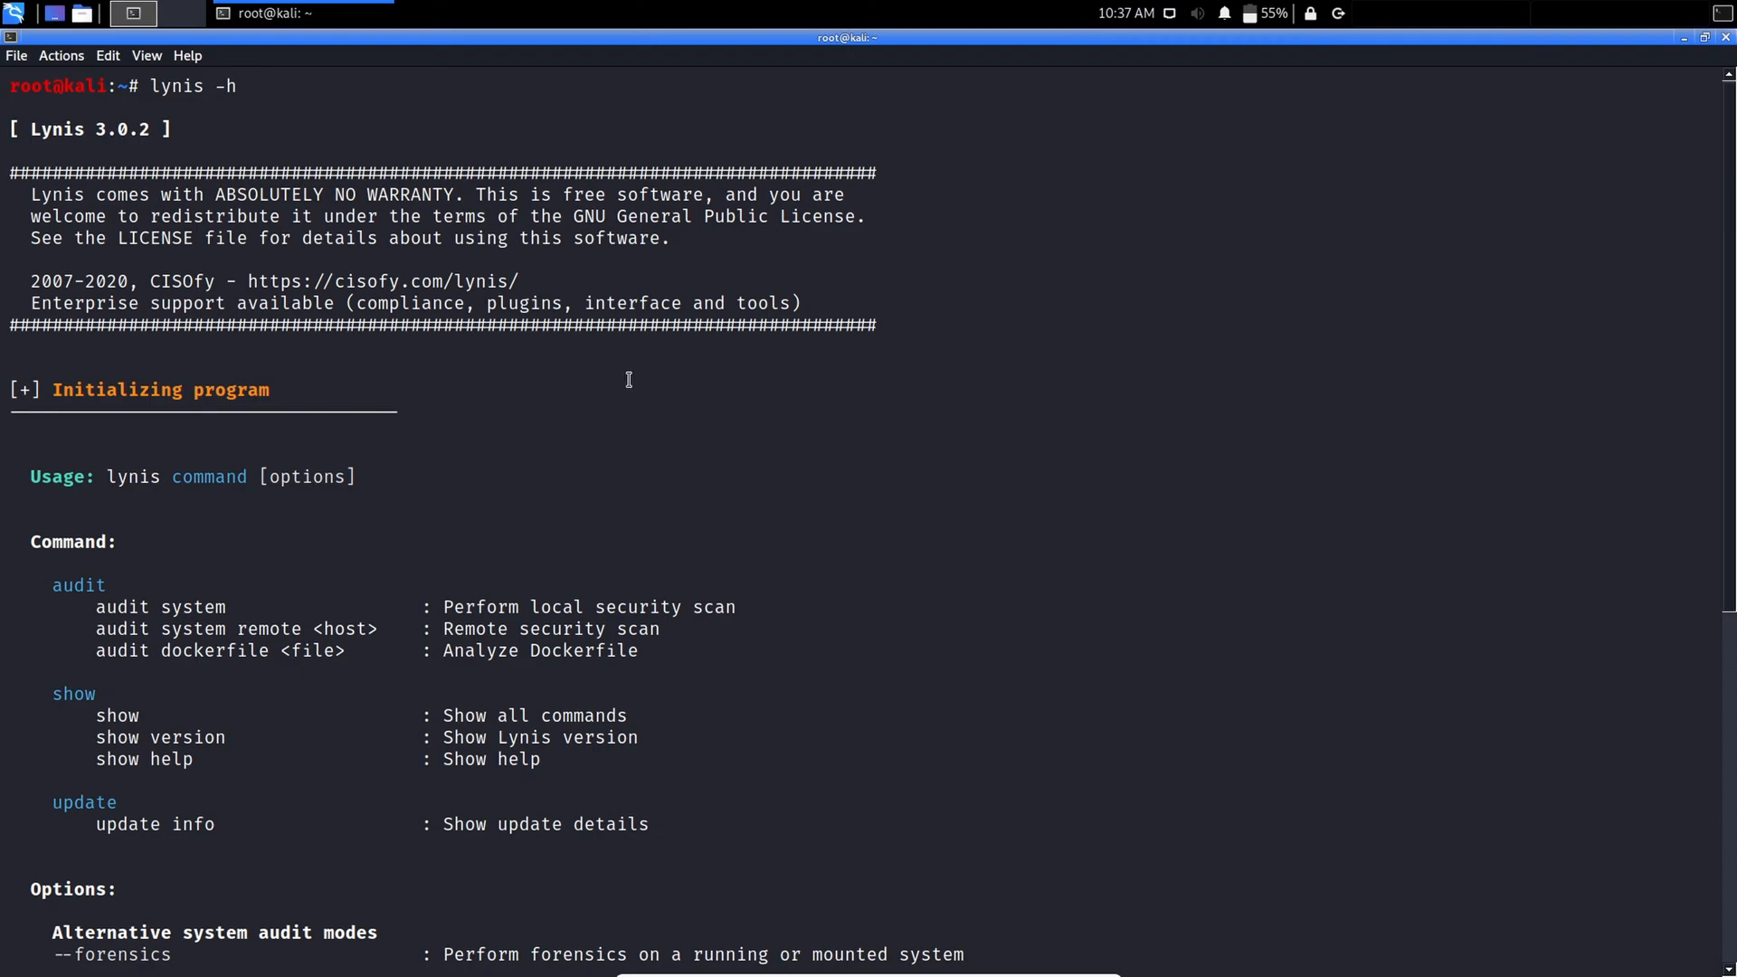
pyautogui.scroll(-3)
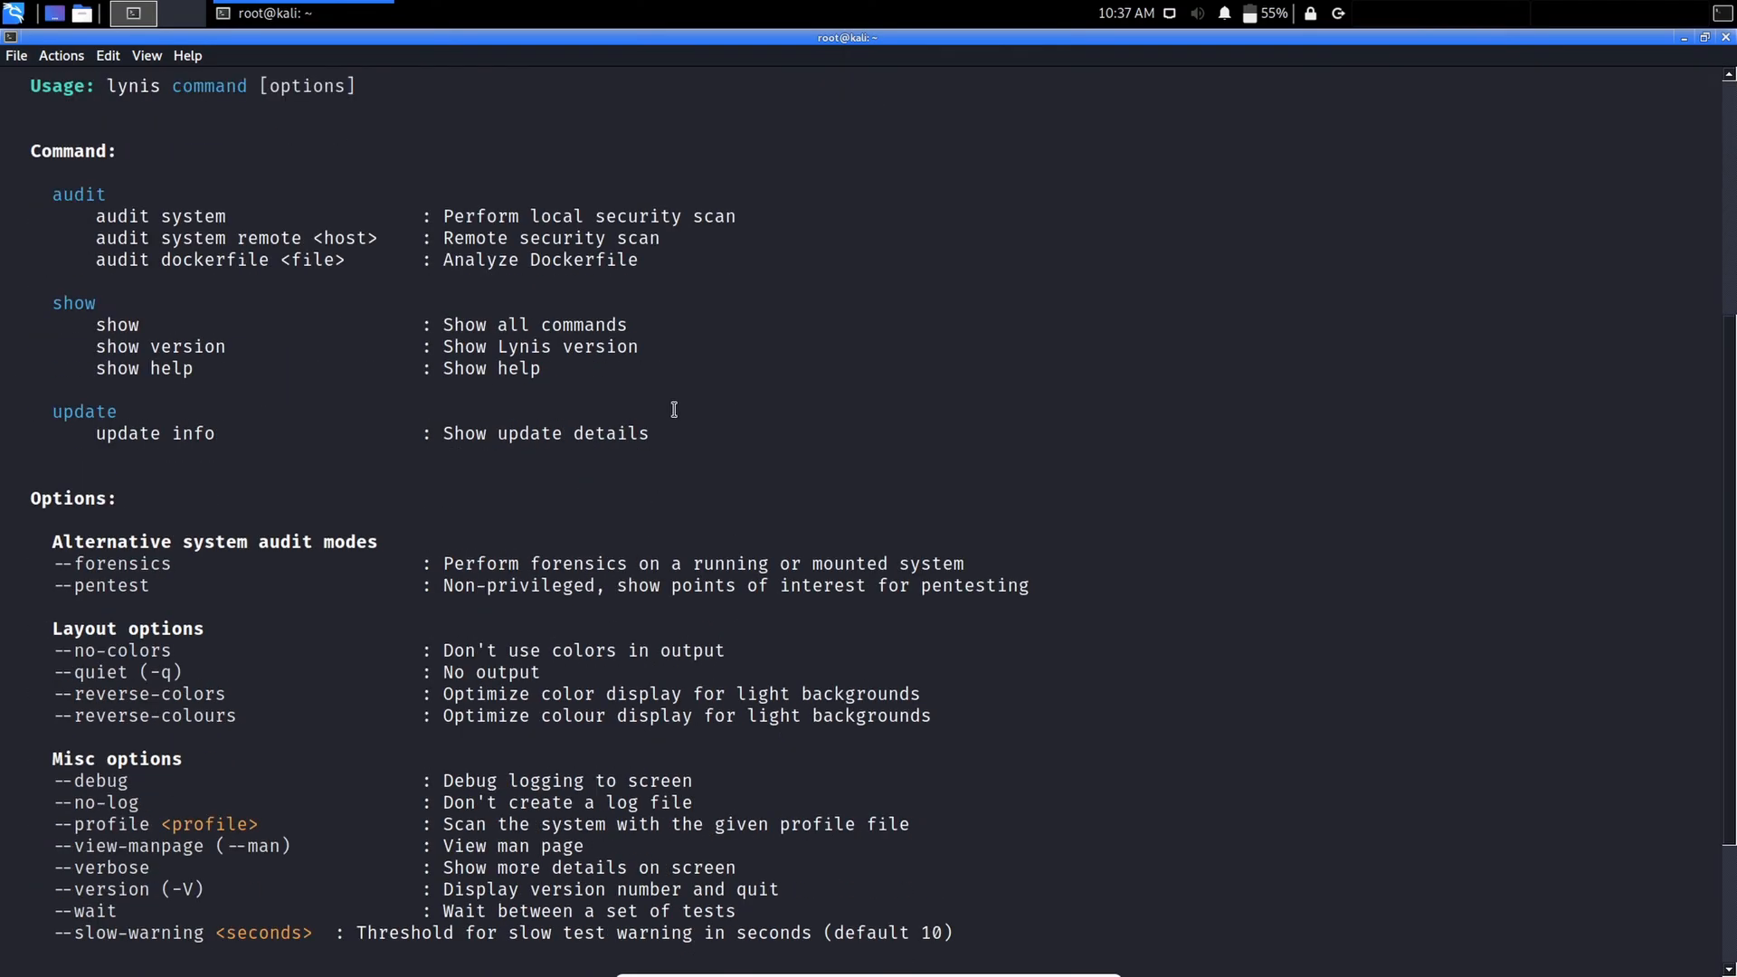
pyautogui.press('Return')
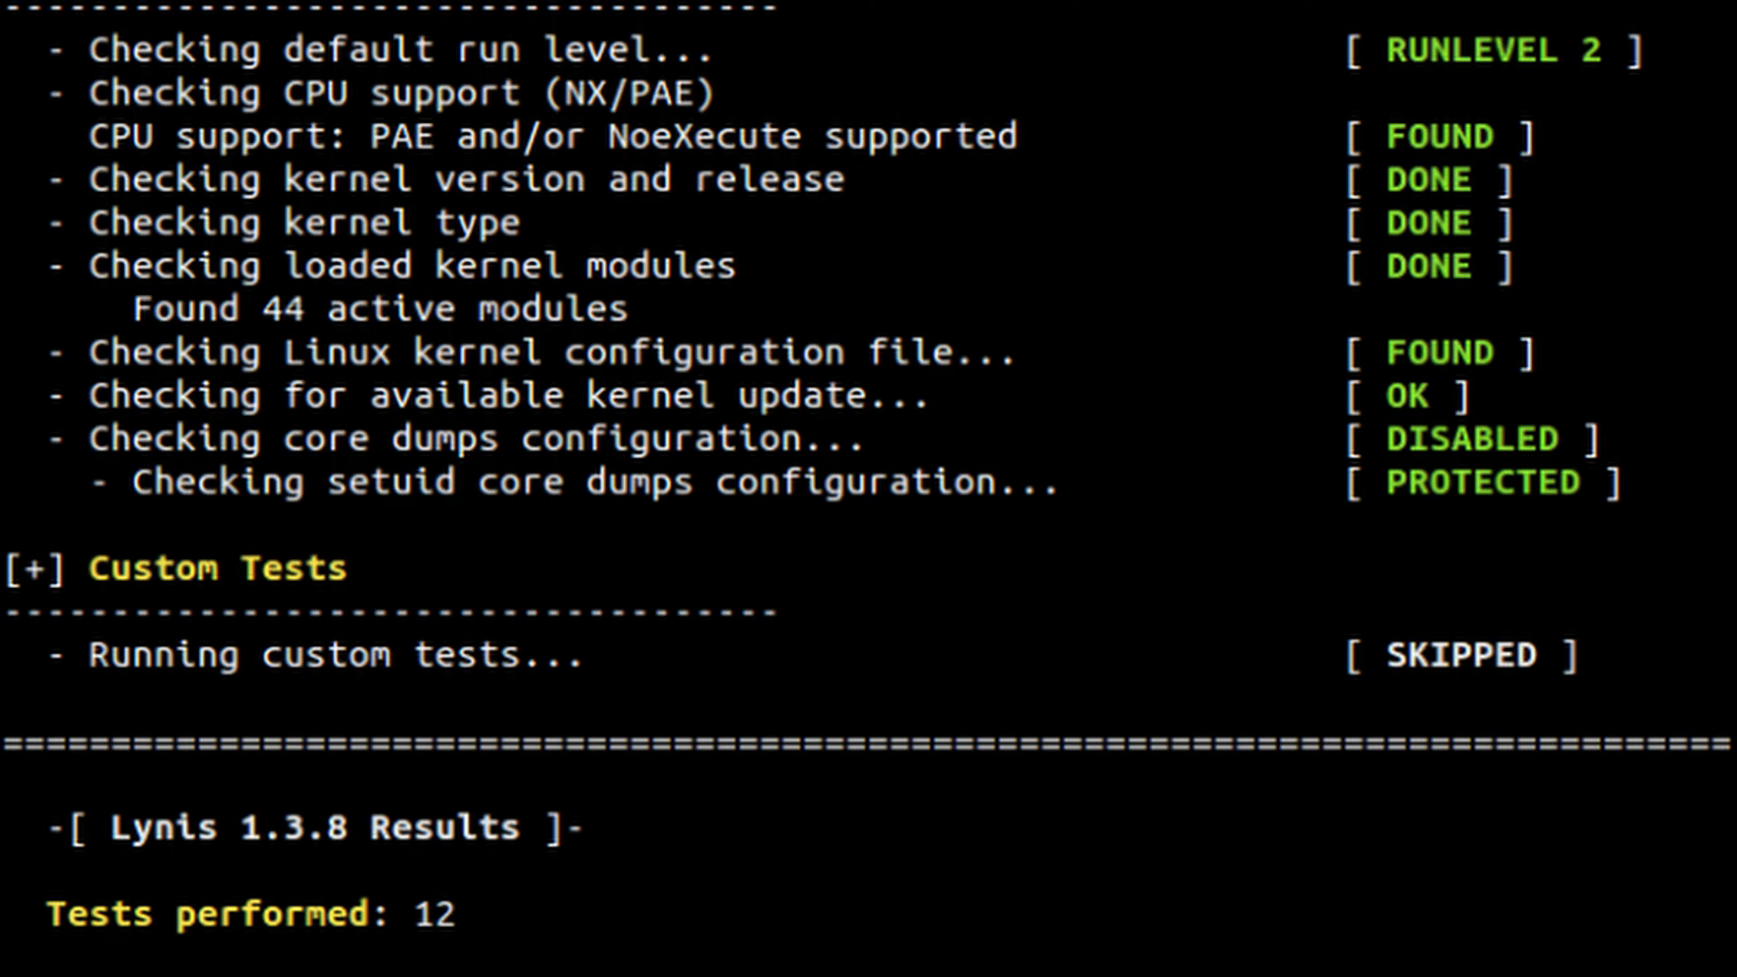
pyautogui.scroll(-3)
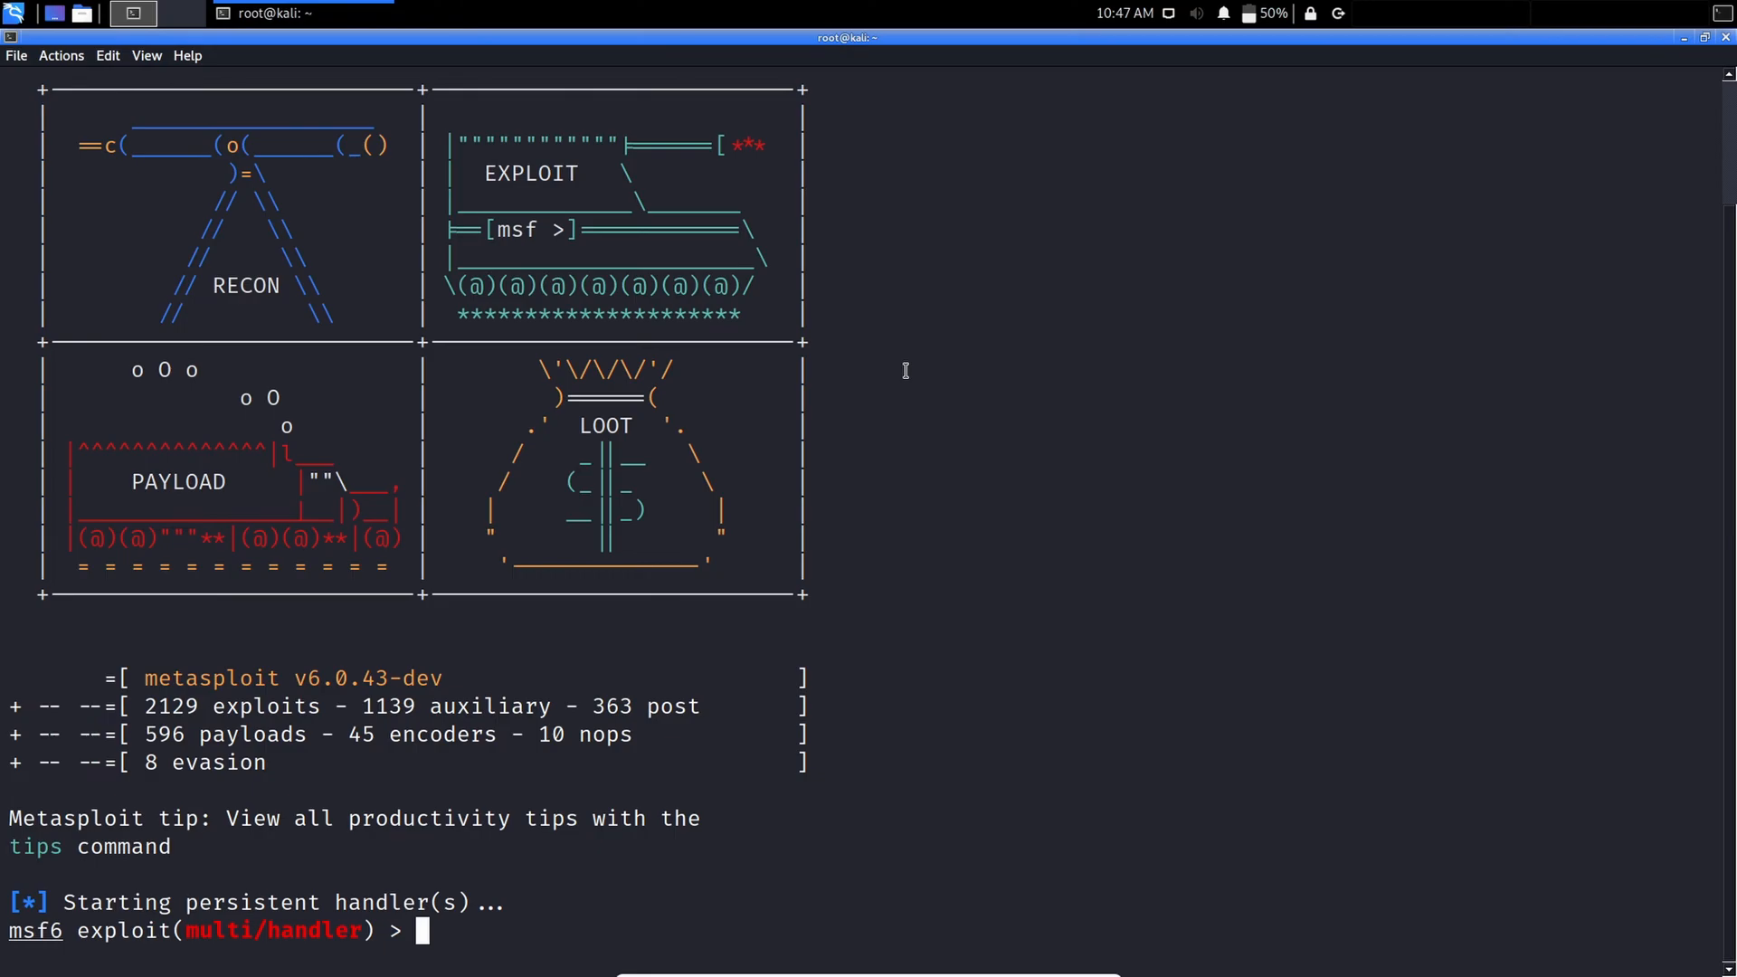
# - In msfconsole, show the cowsay banner and search for Windows exploit and payload modules
pyautogui.write('banne')
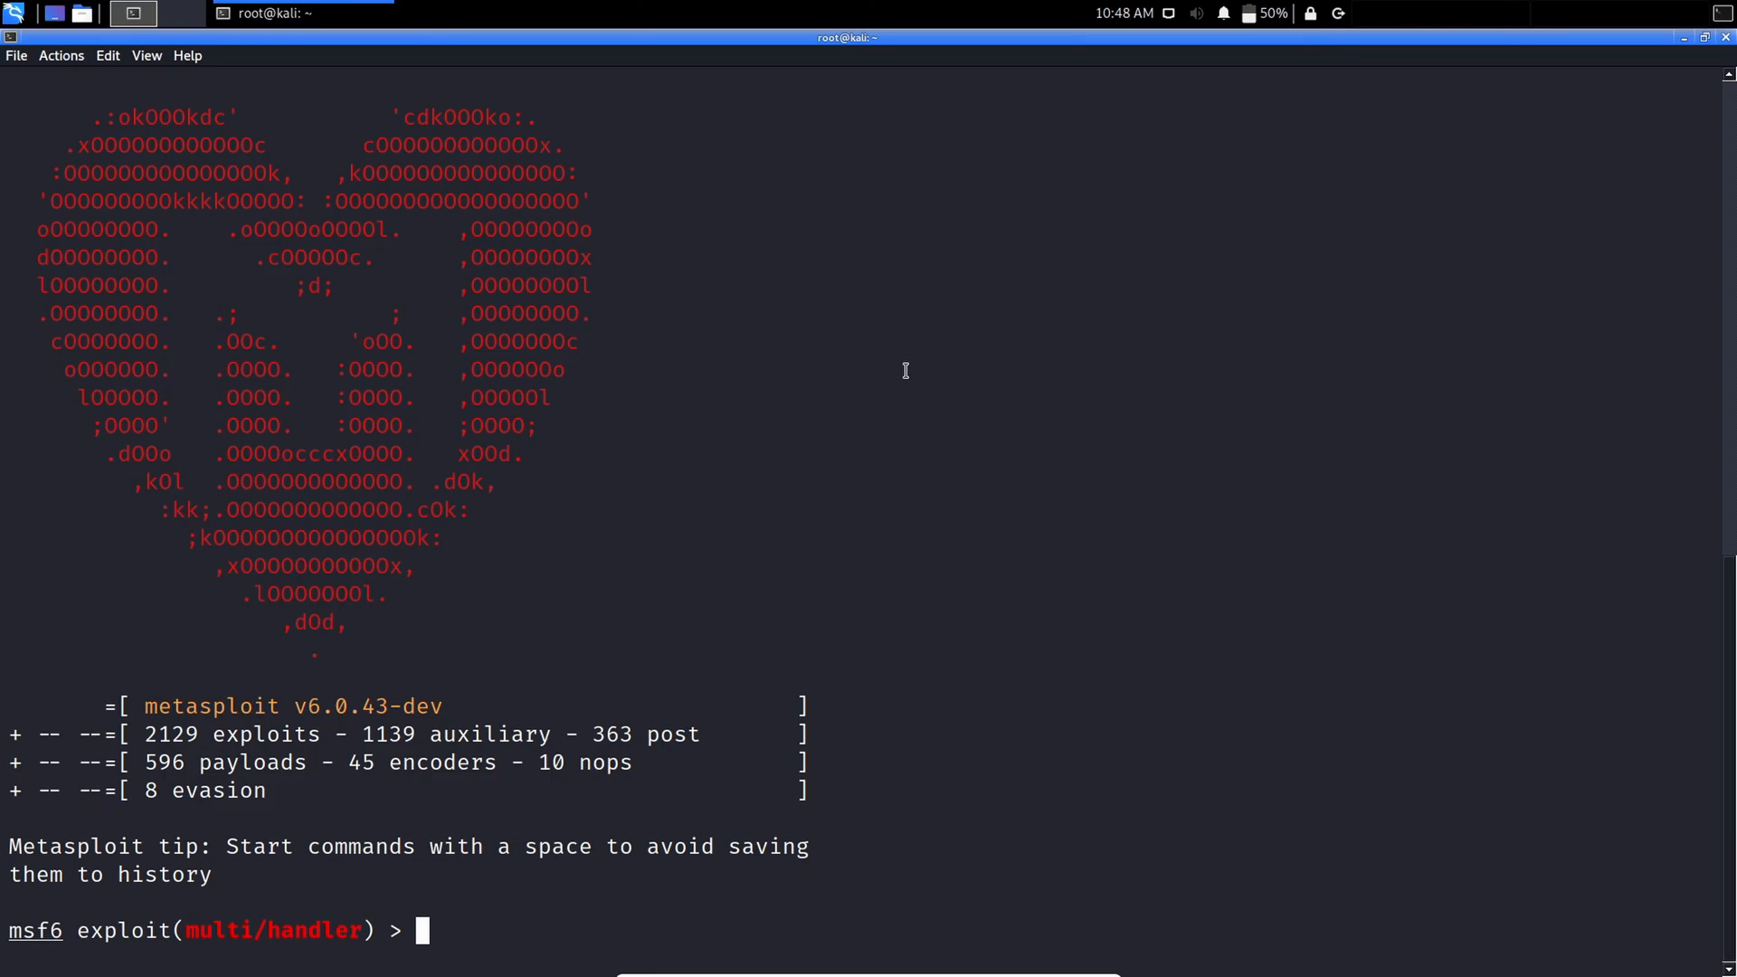
pyautogui.write('banner')
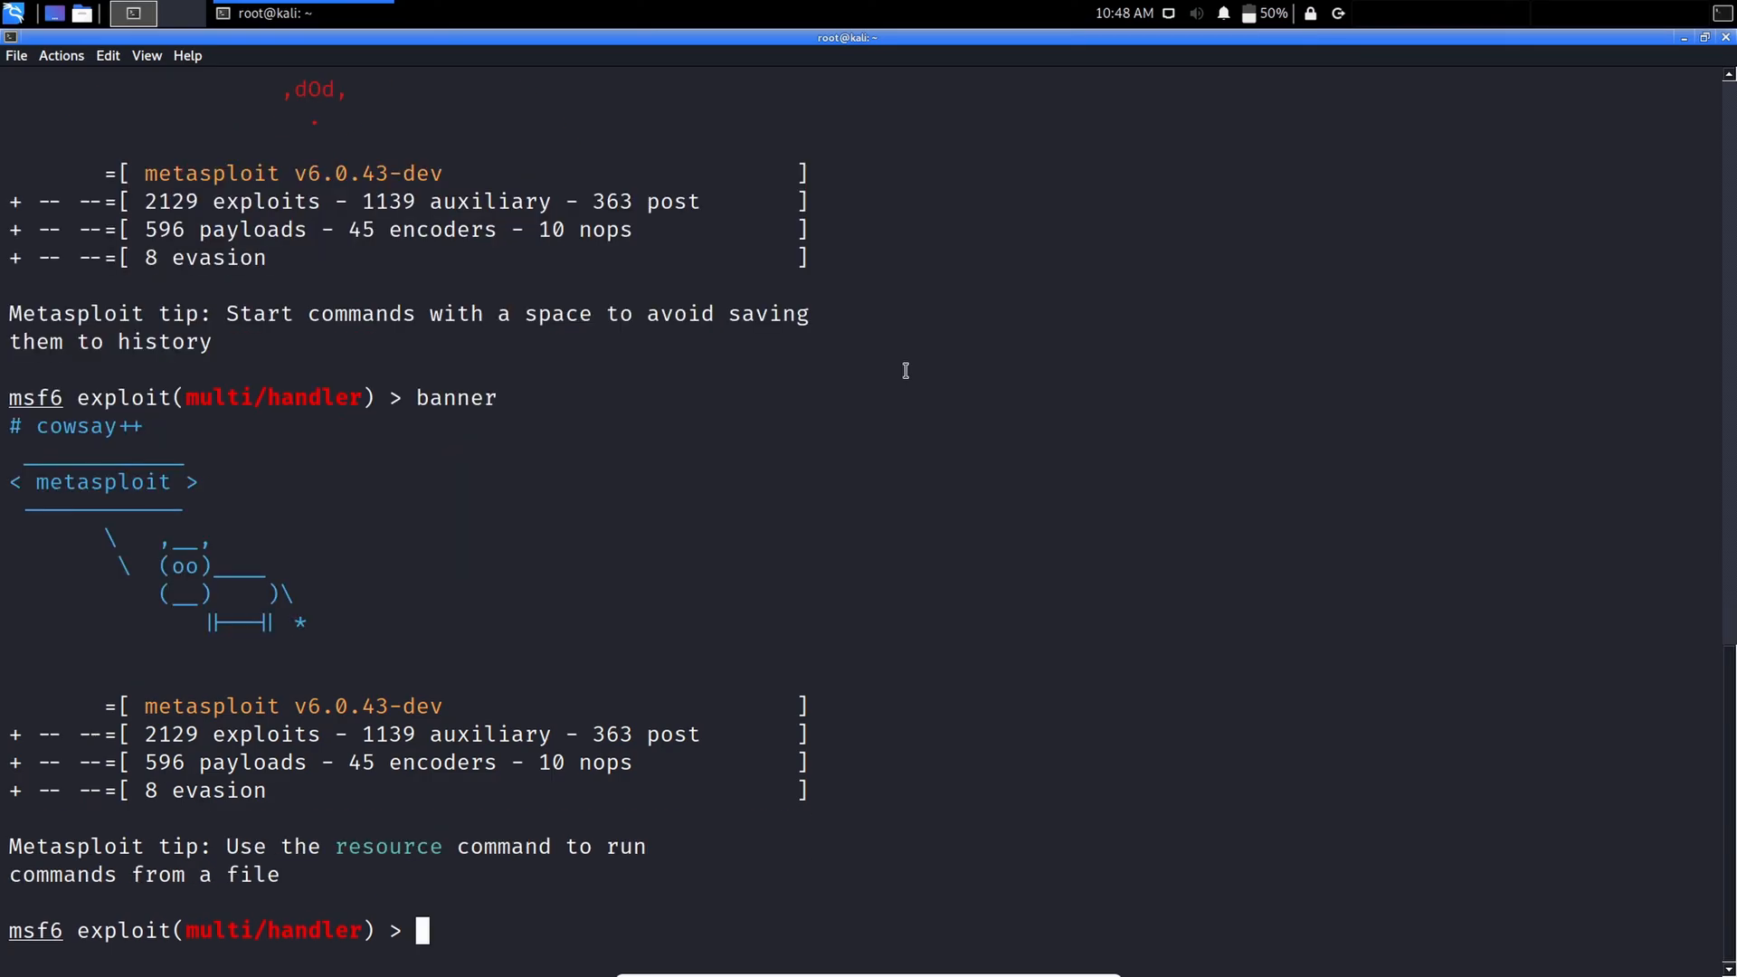
pyautogui.write('search')
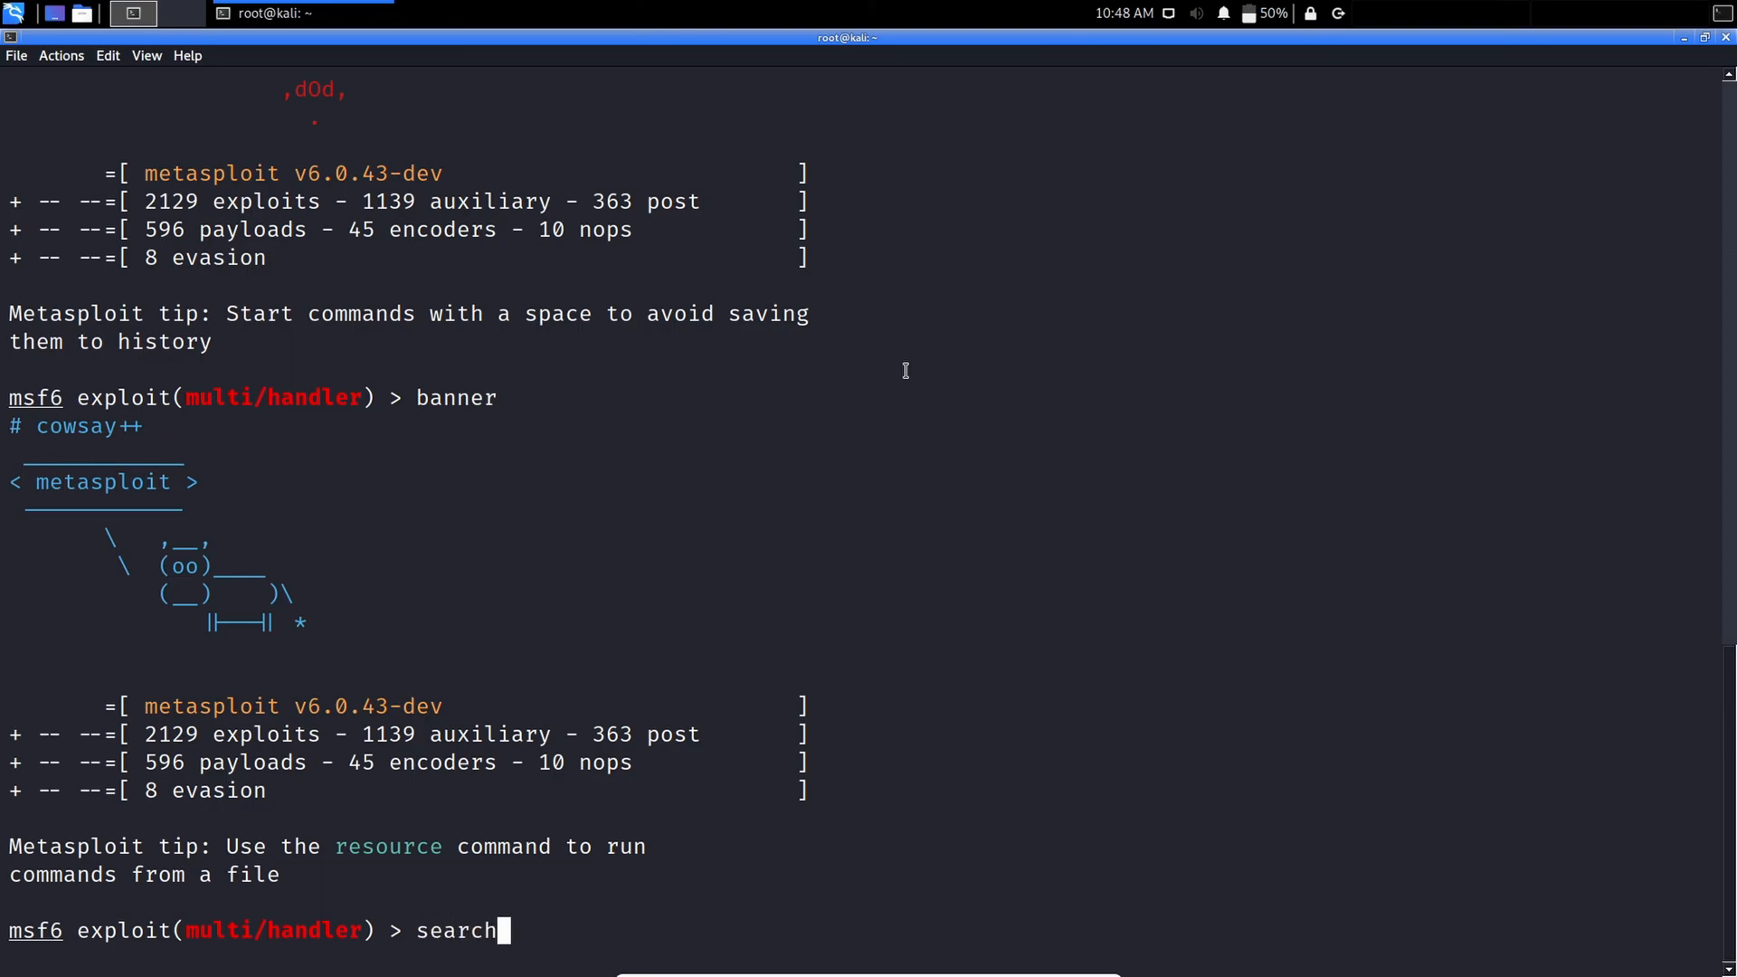
pyautogui.write('windows')
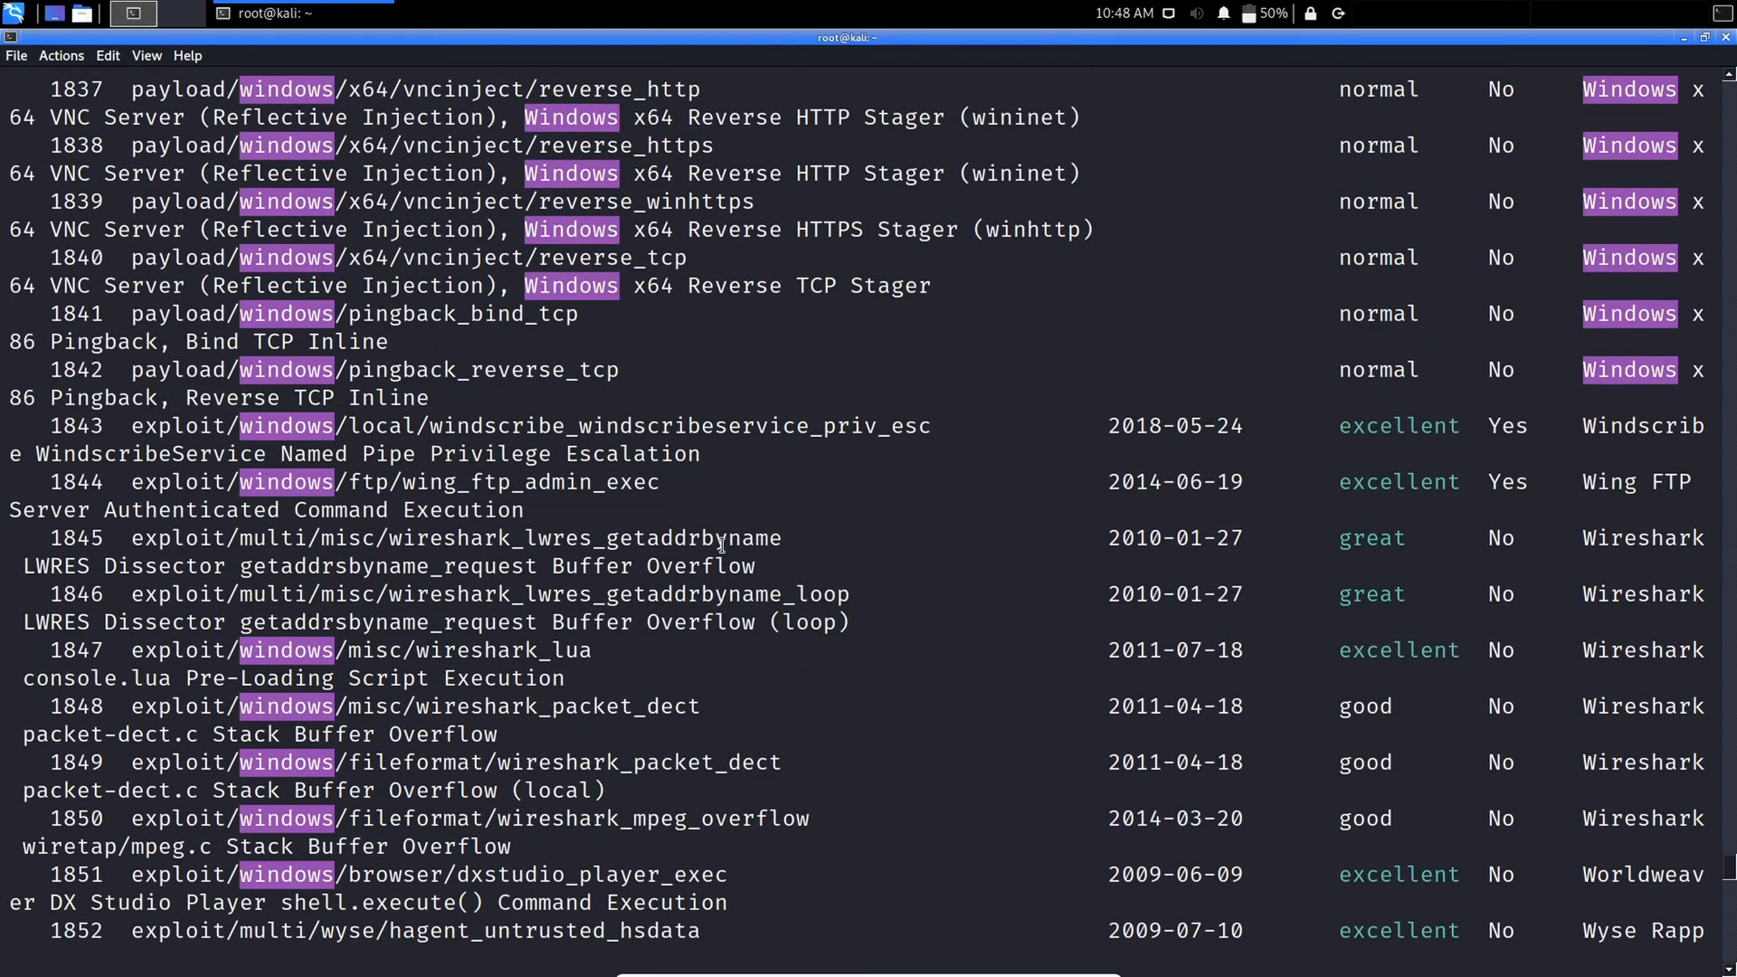
pyautogui.scroll(-3)
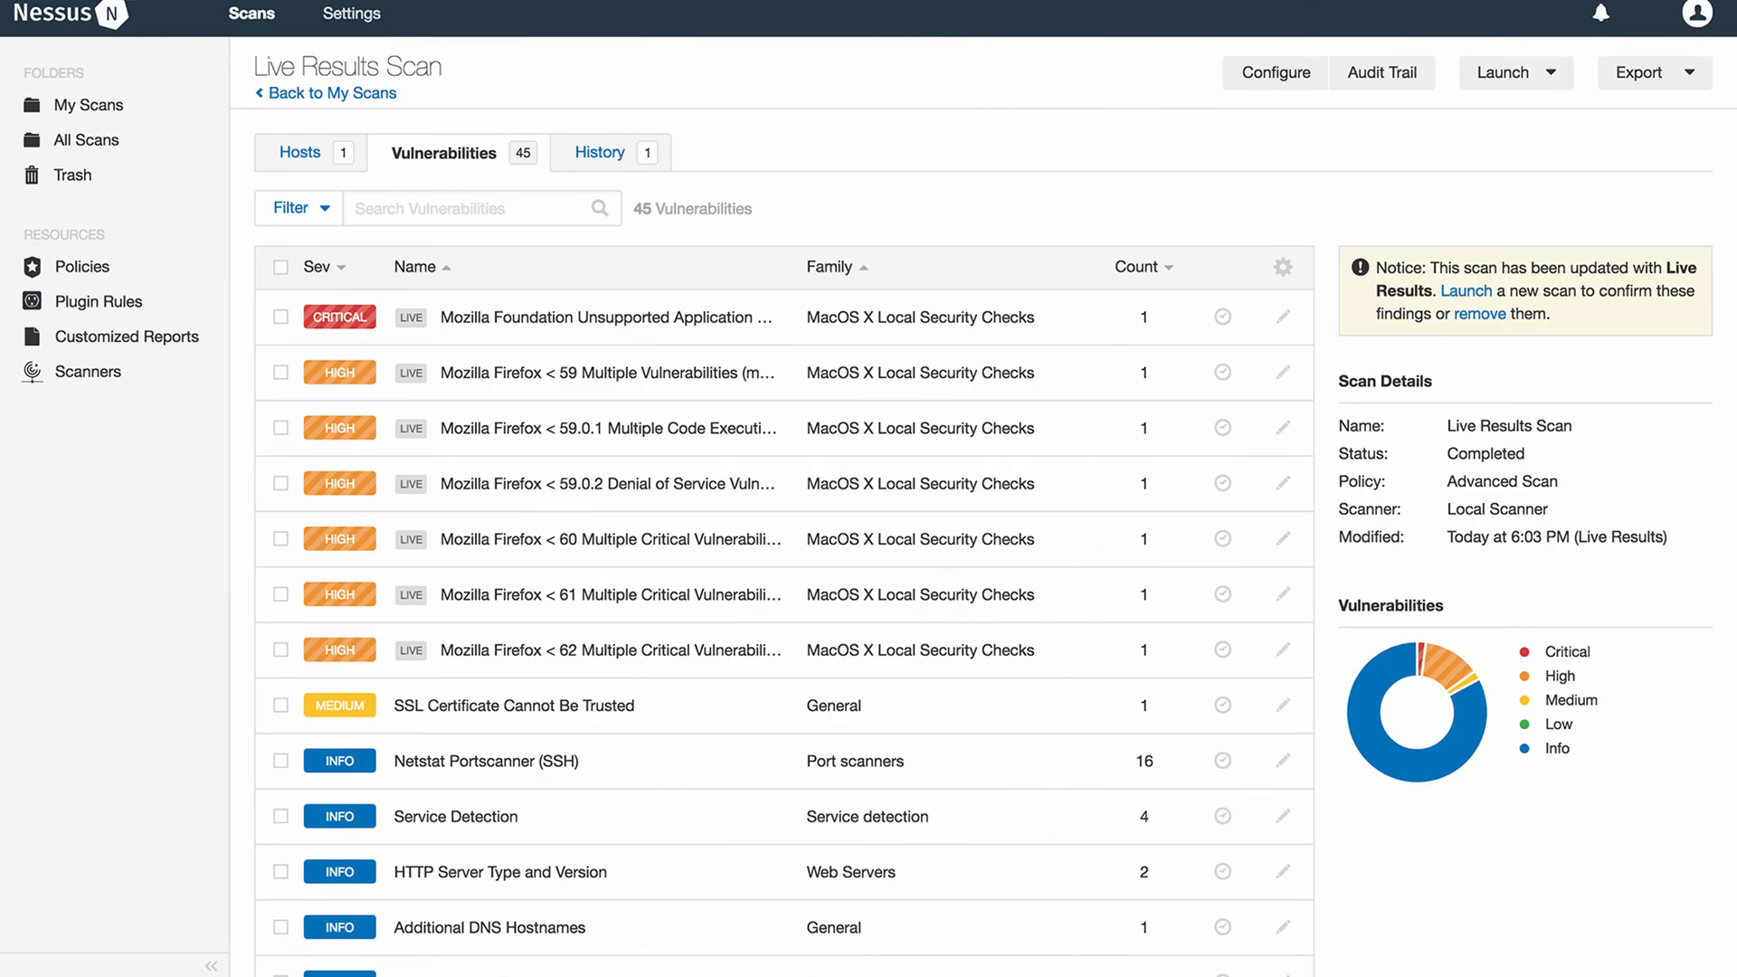
# - View the Nessus Live Results Scan's 45 vulnerabilities with severity, family and count
pyautogui.click(1507, 72)
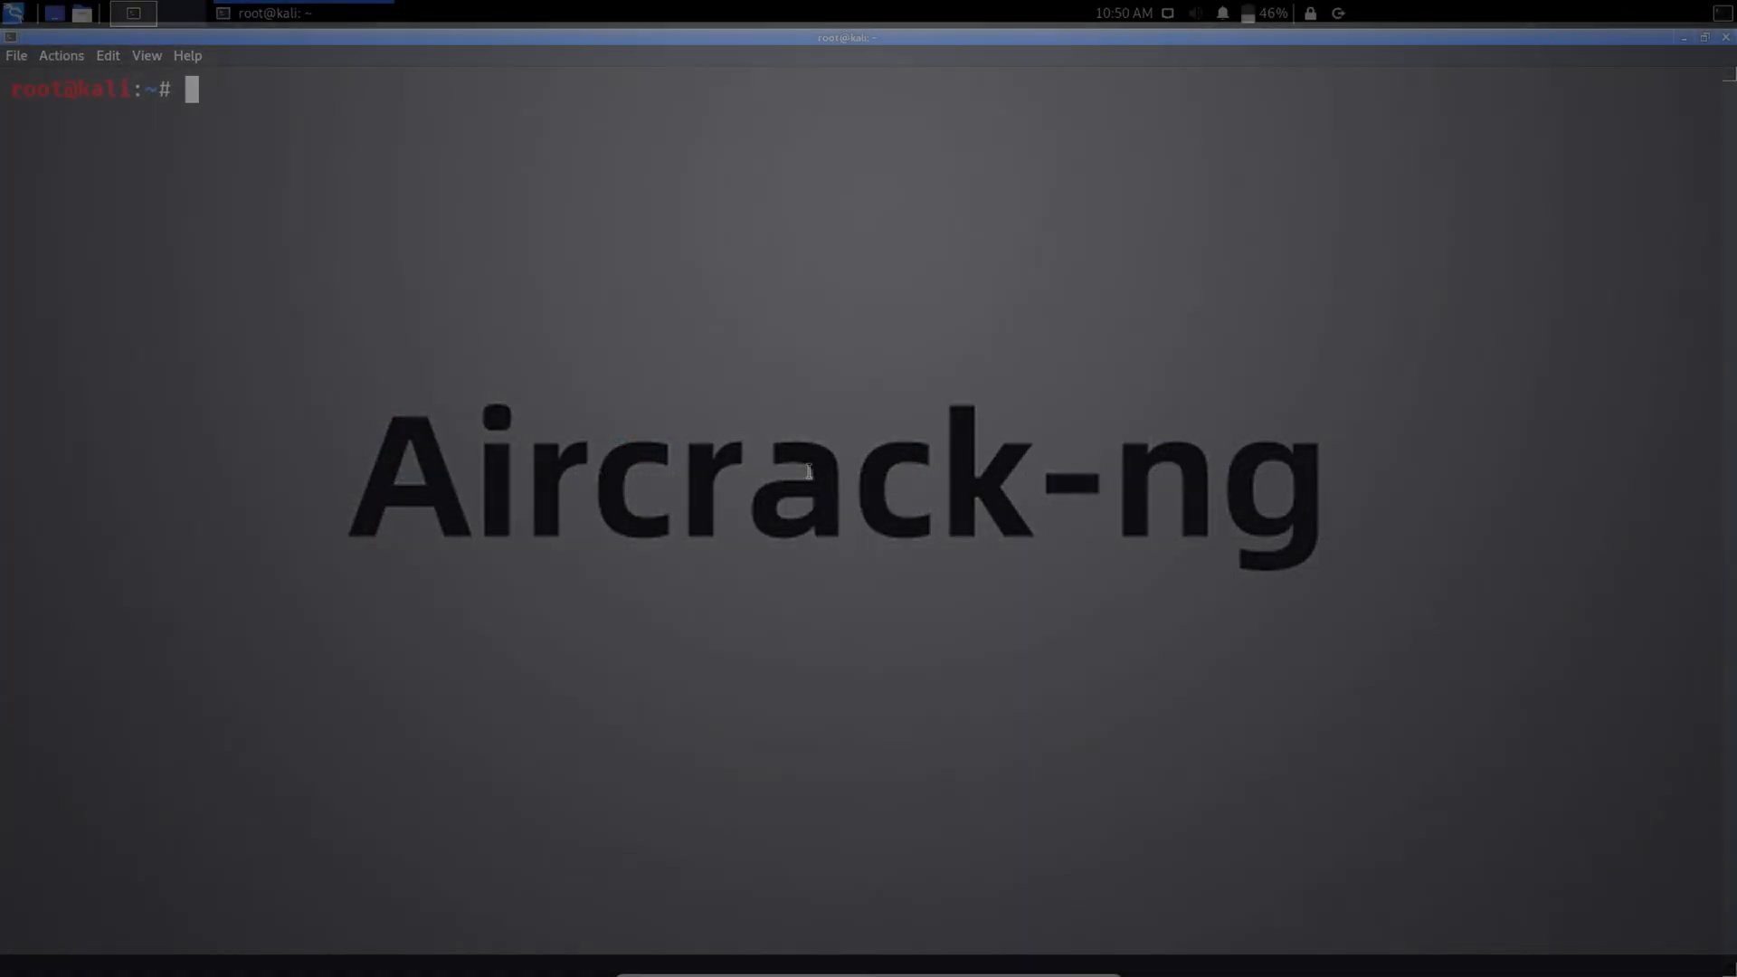
# - Display aircrack-ng 1.6's usage, reviewing the WEP, WPA-PSK and SIMD selection options
pyautogui.write('aircrack-ng')
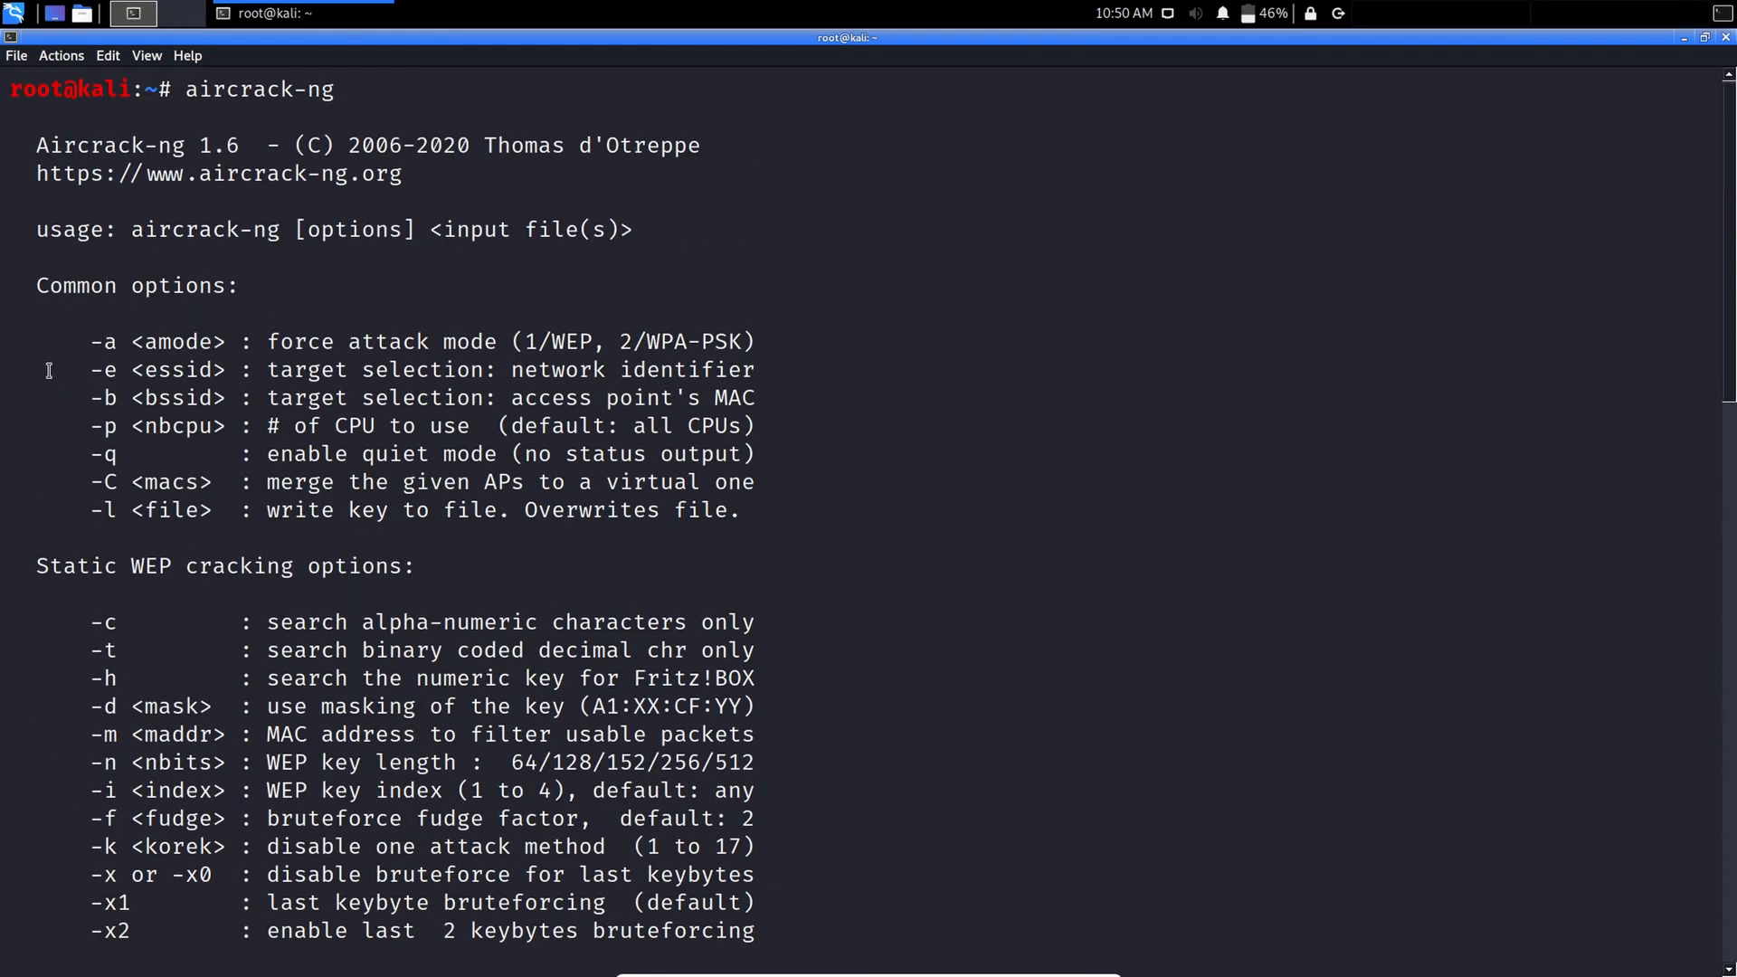
pyautogui.scroll(-3)
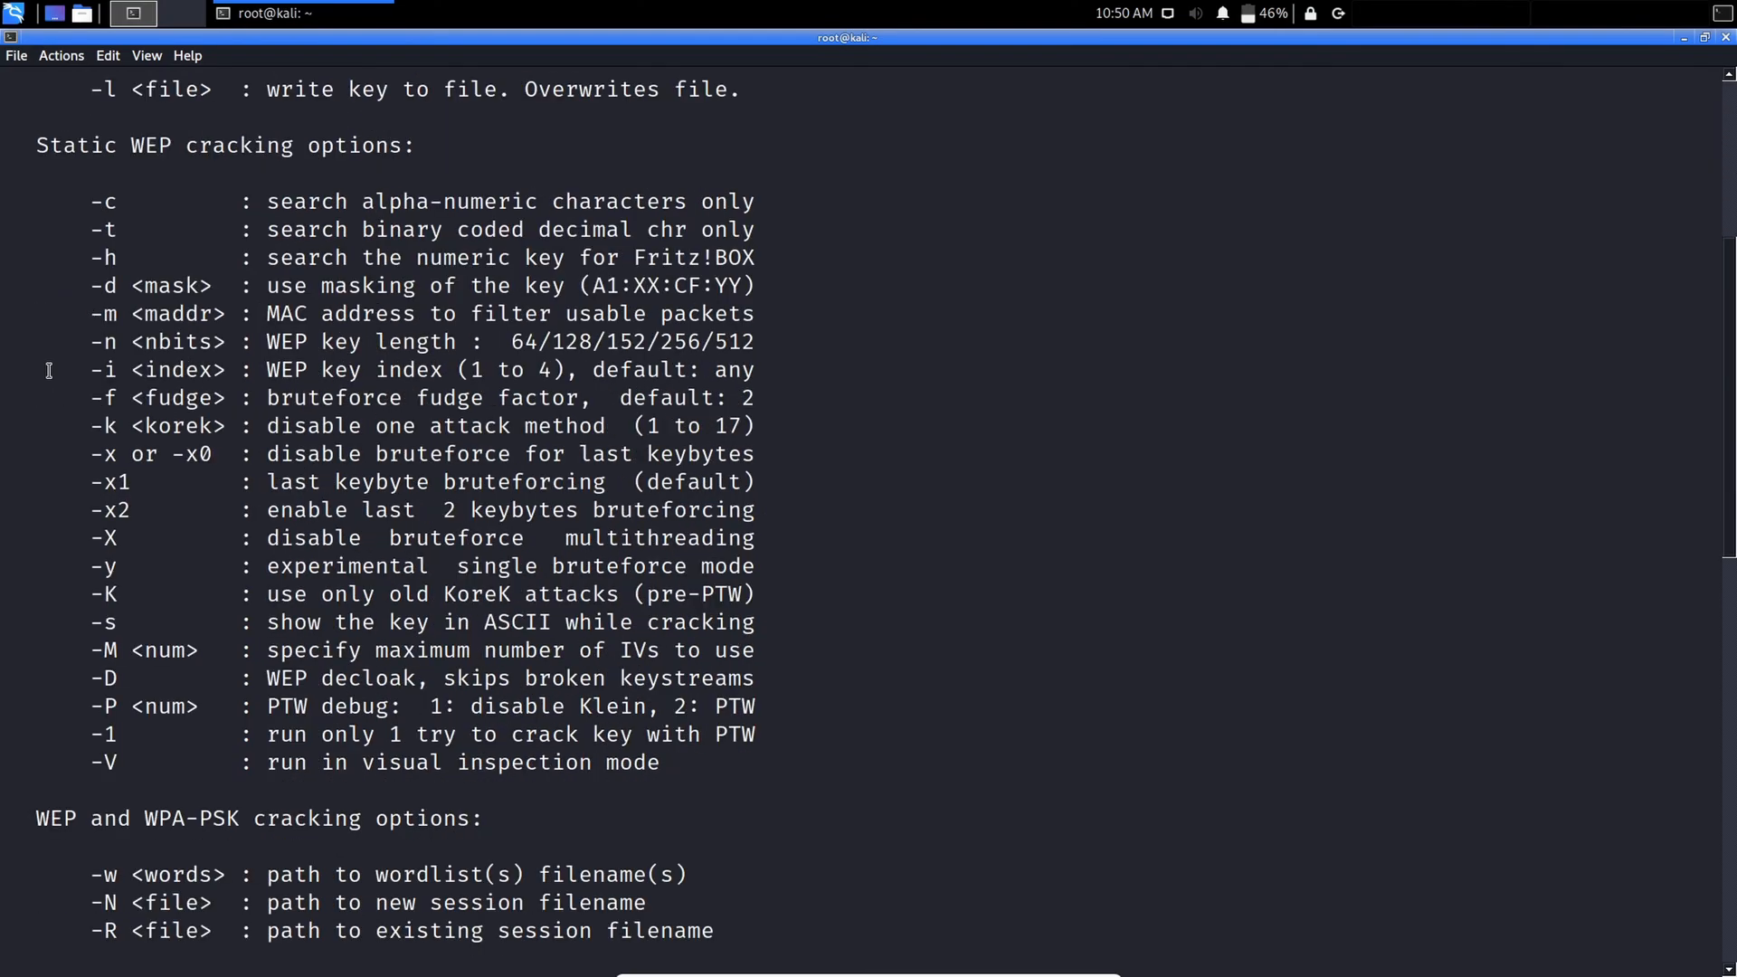
pyautogui.scroll(-3)
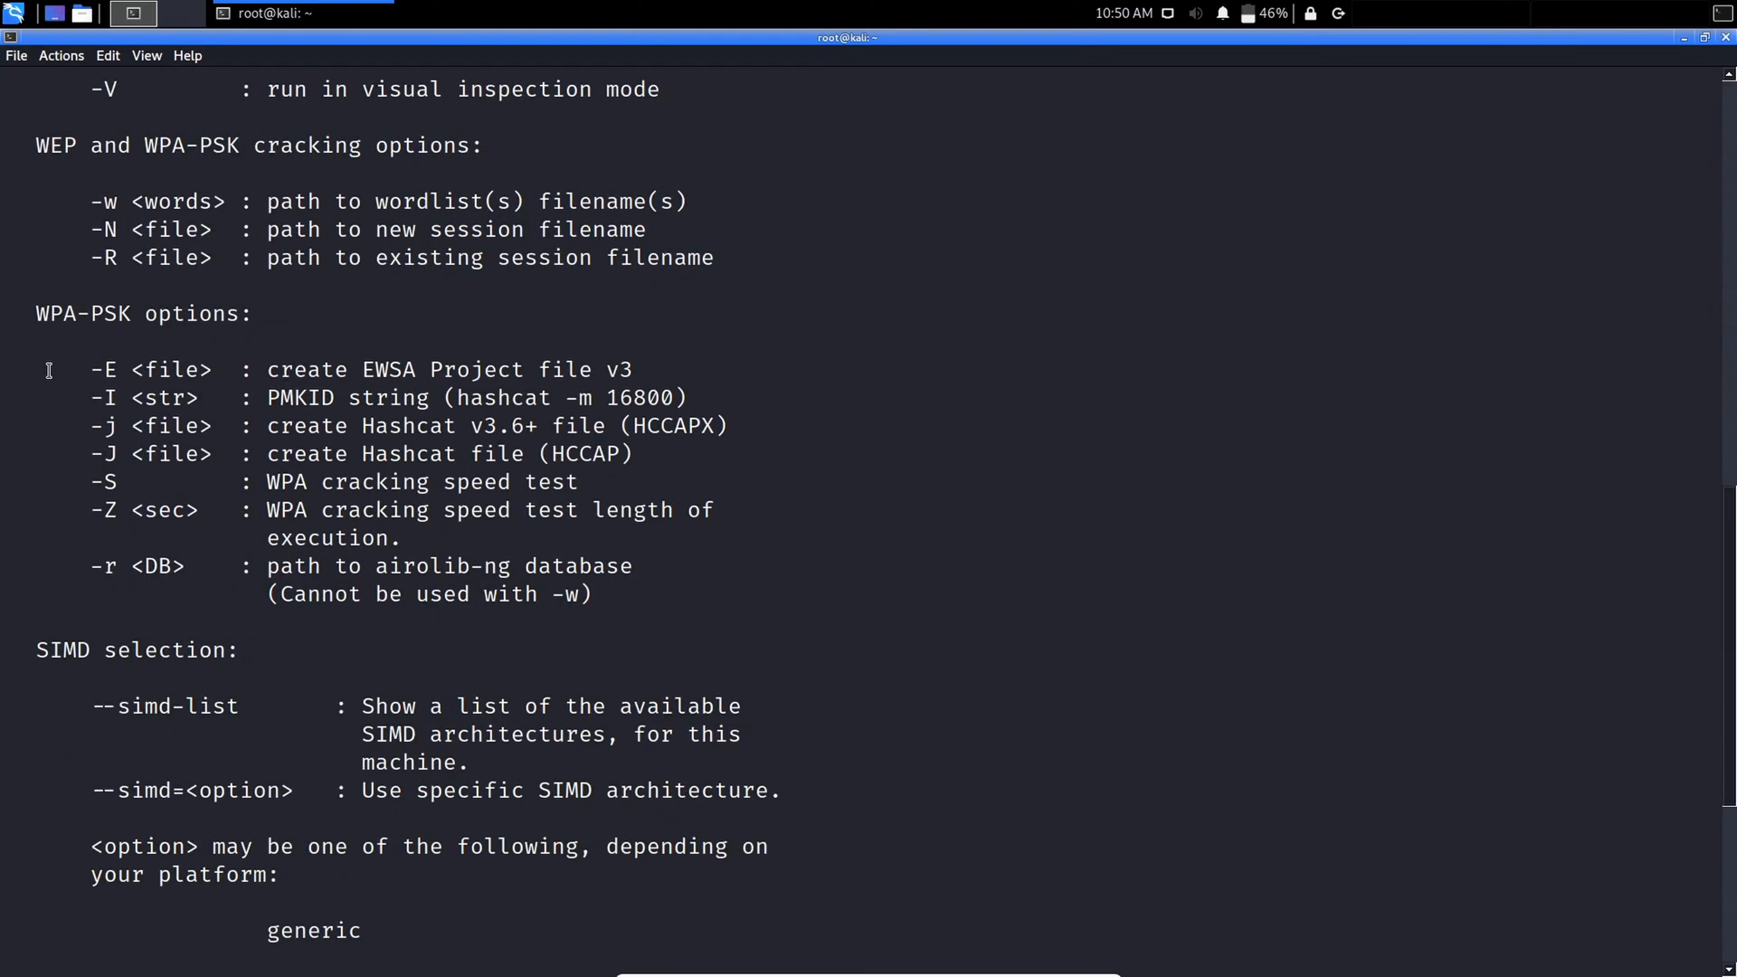
pyautogui.scroll(-3)
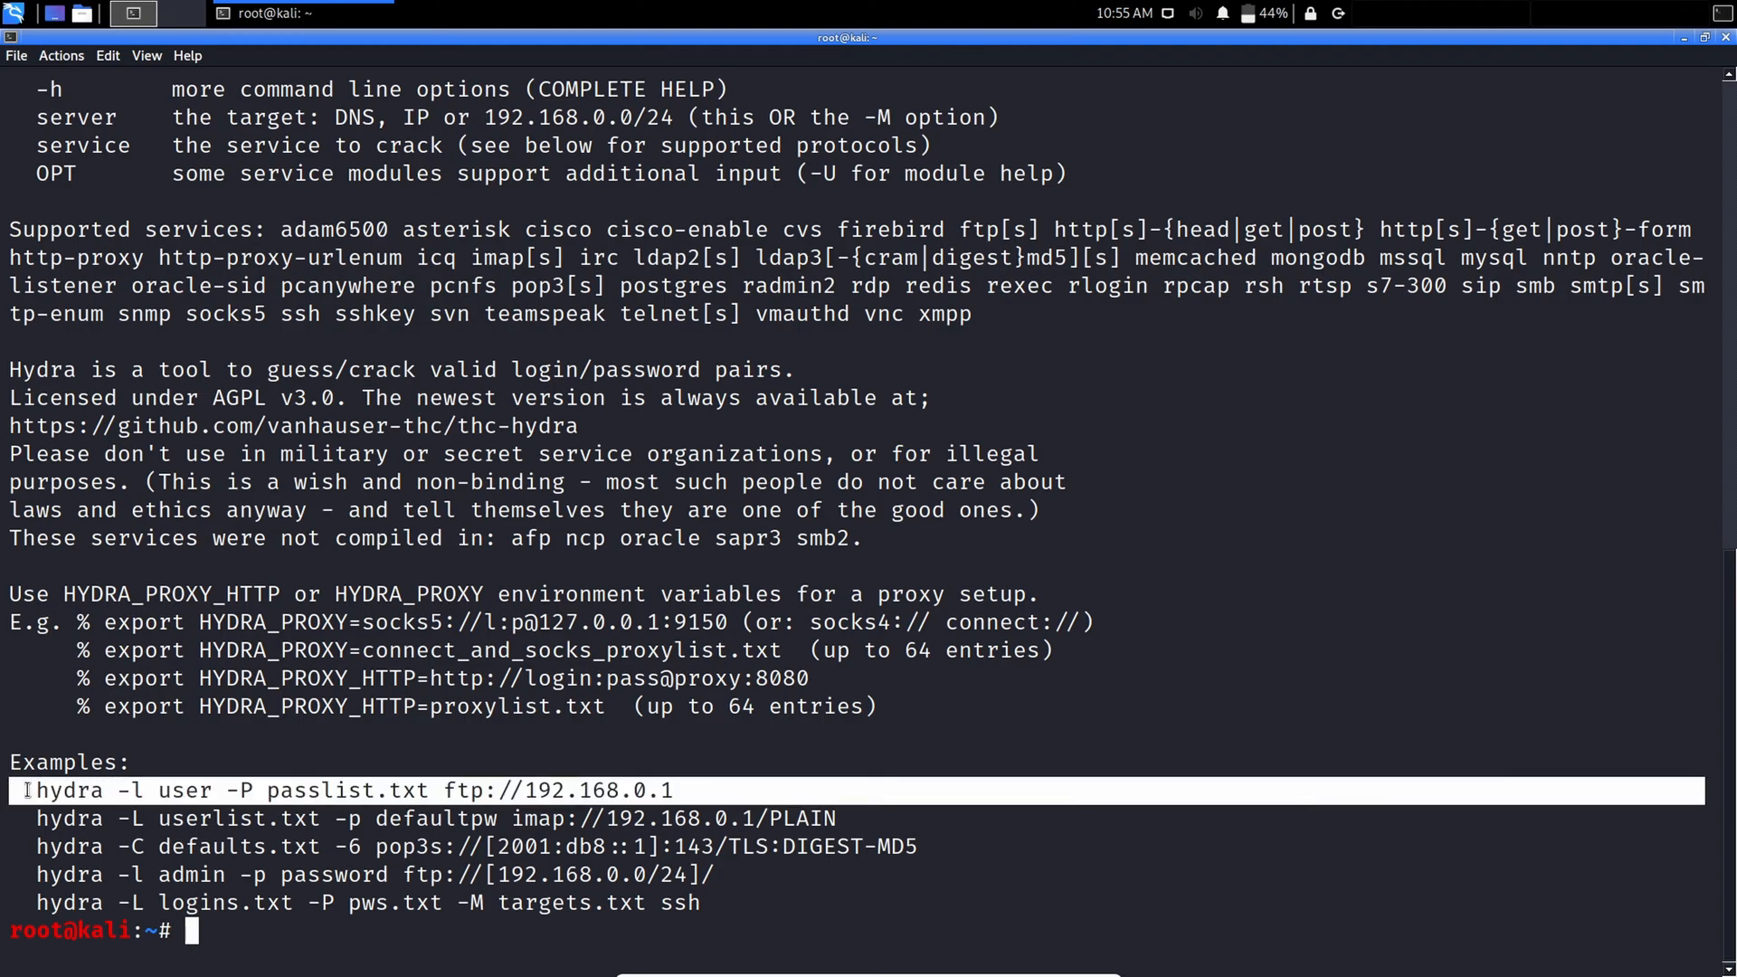
# - Begin entering the wireshark command after Hydra's help and examples finish
pyautogui.write('wireshark')
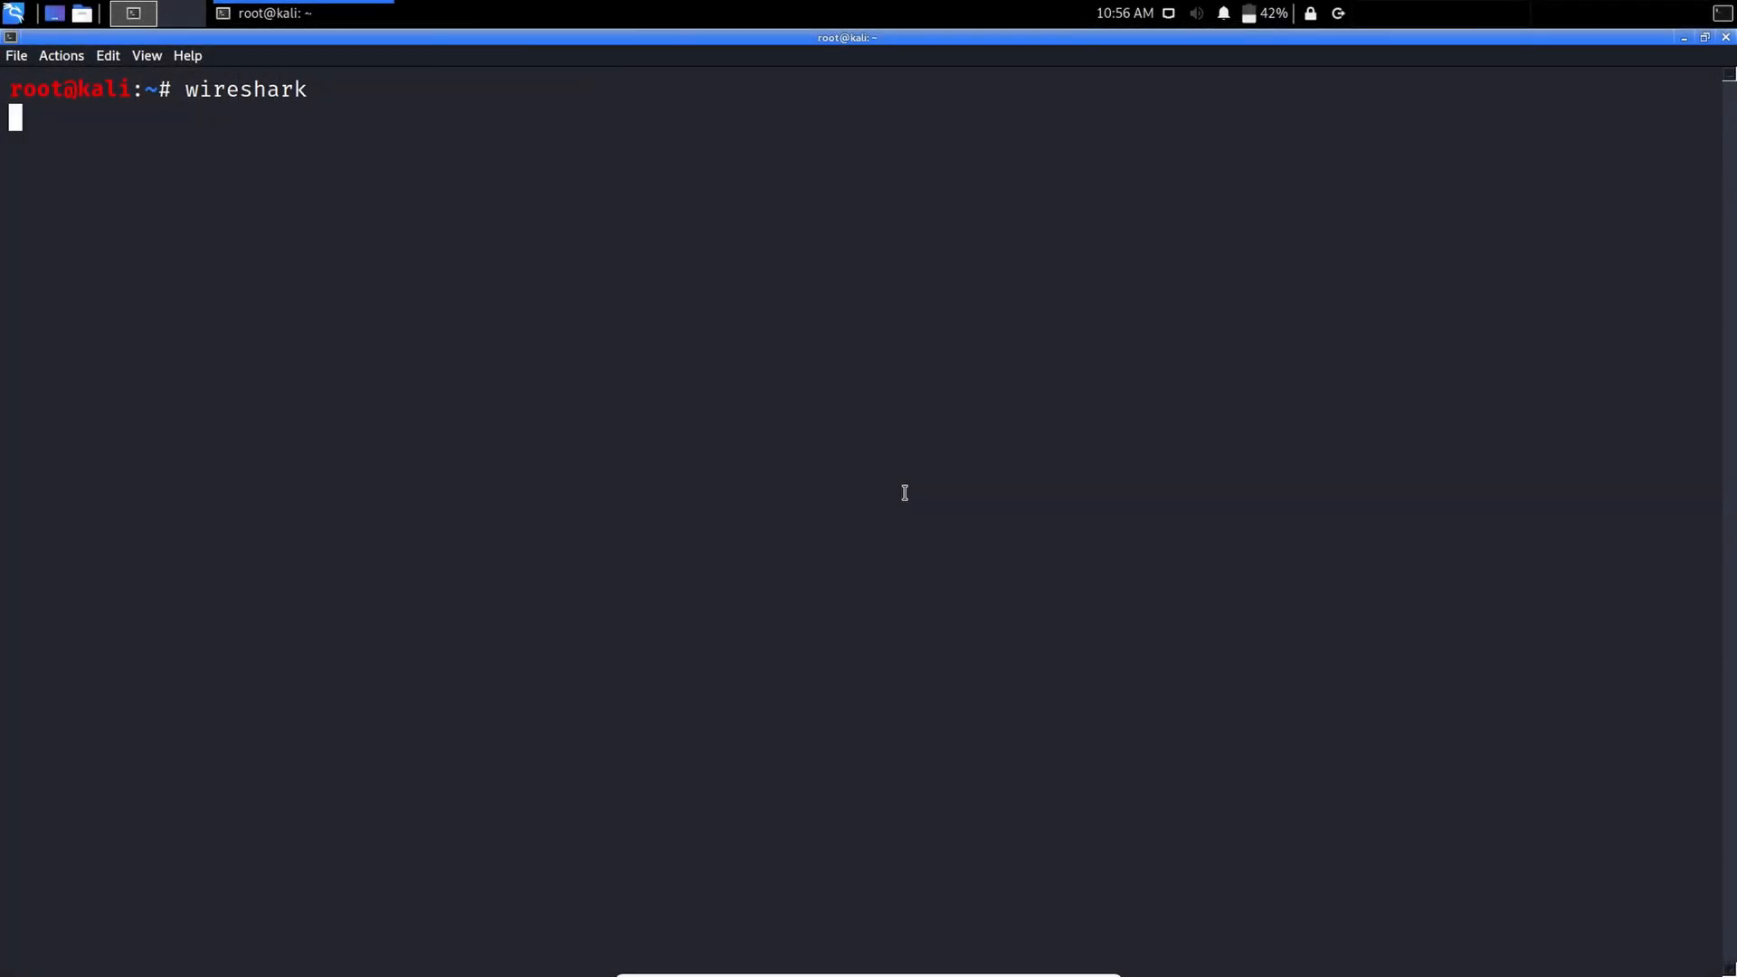
# - Launch Wireshark from the root prompt and wait while it starts
pyautogui.press('Return')
pyautogui.write('net')
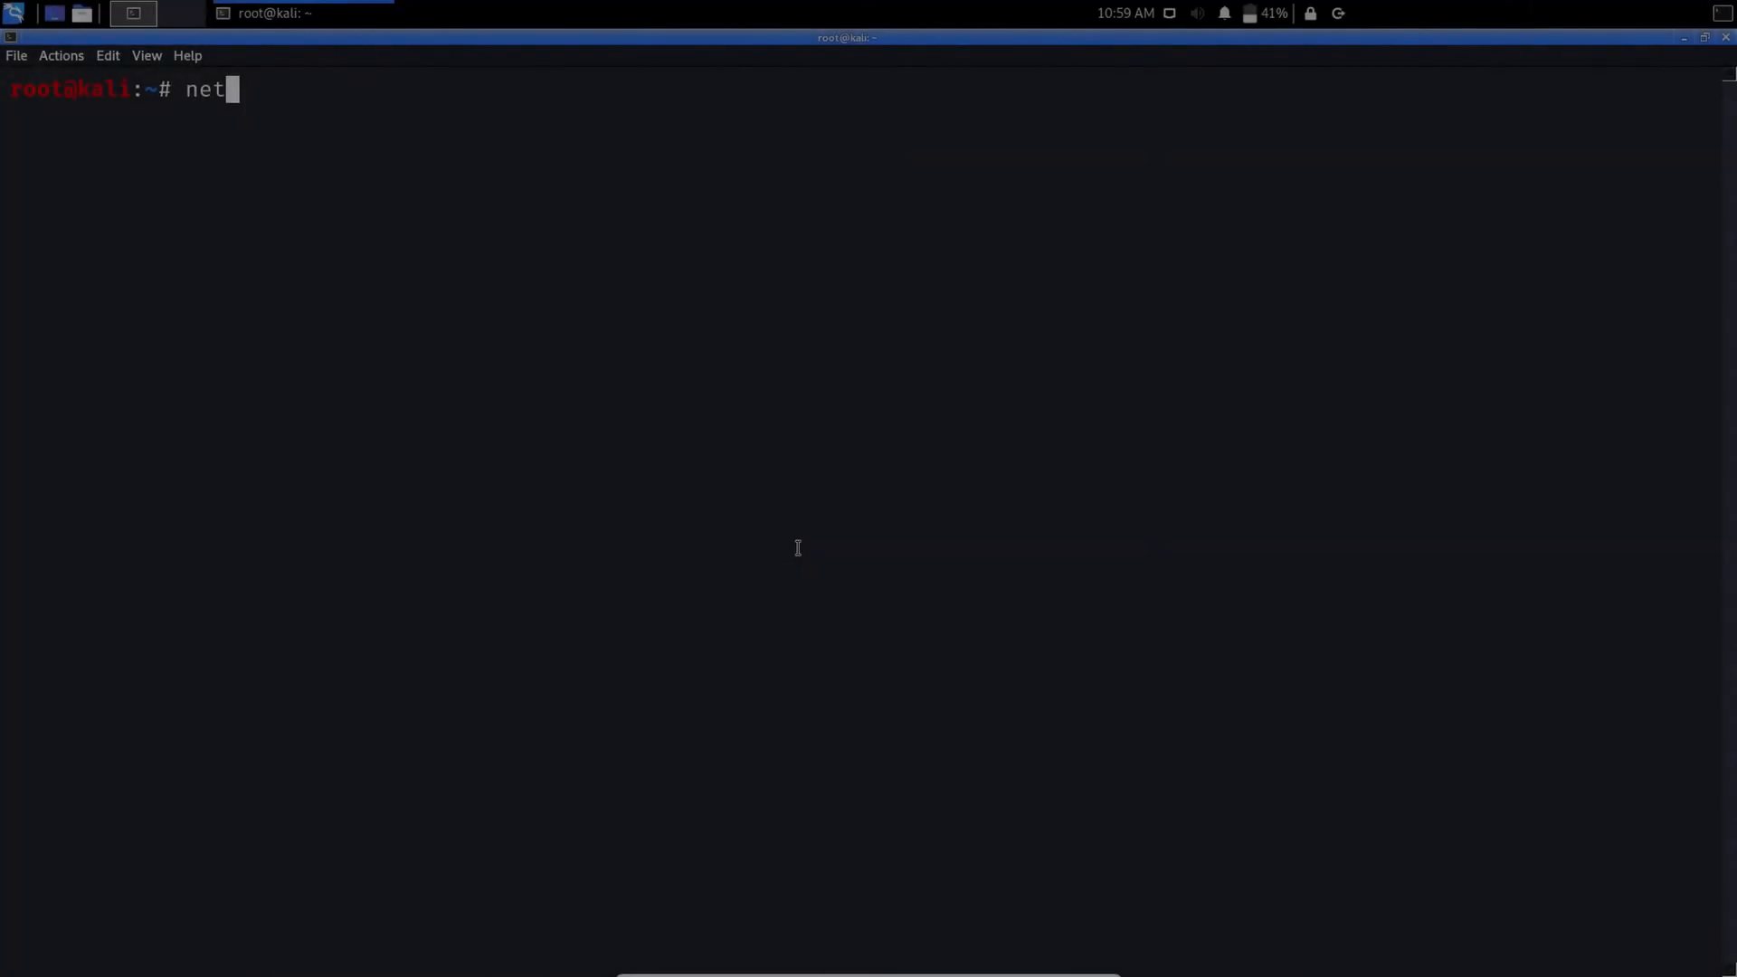
# - Enter the netcat -h help command at the root prompt
pyautogui.write('cat -h')
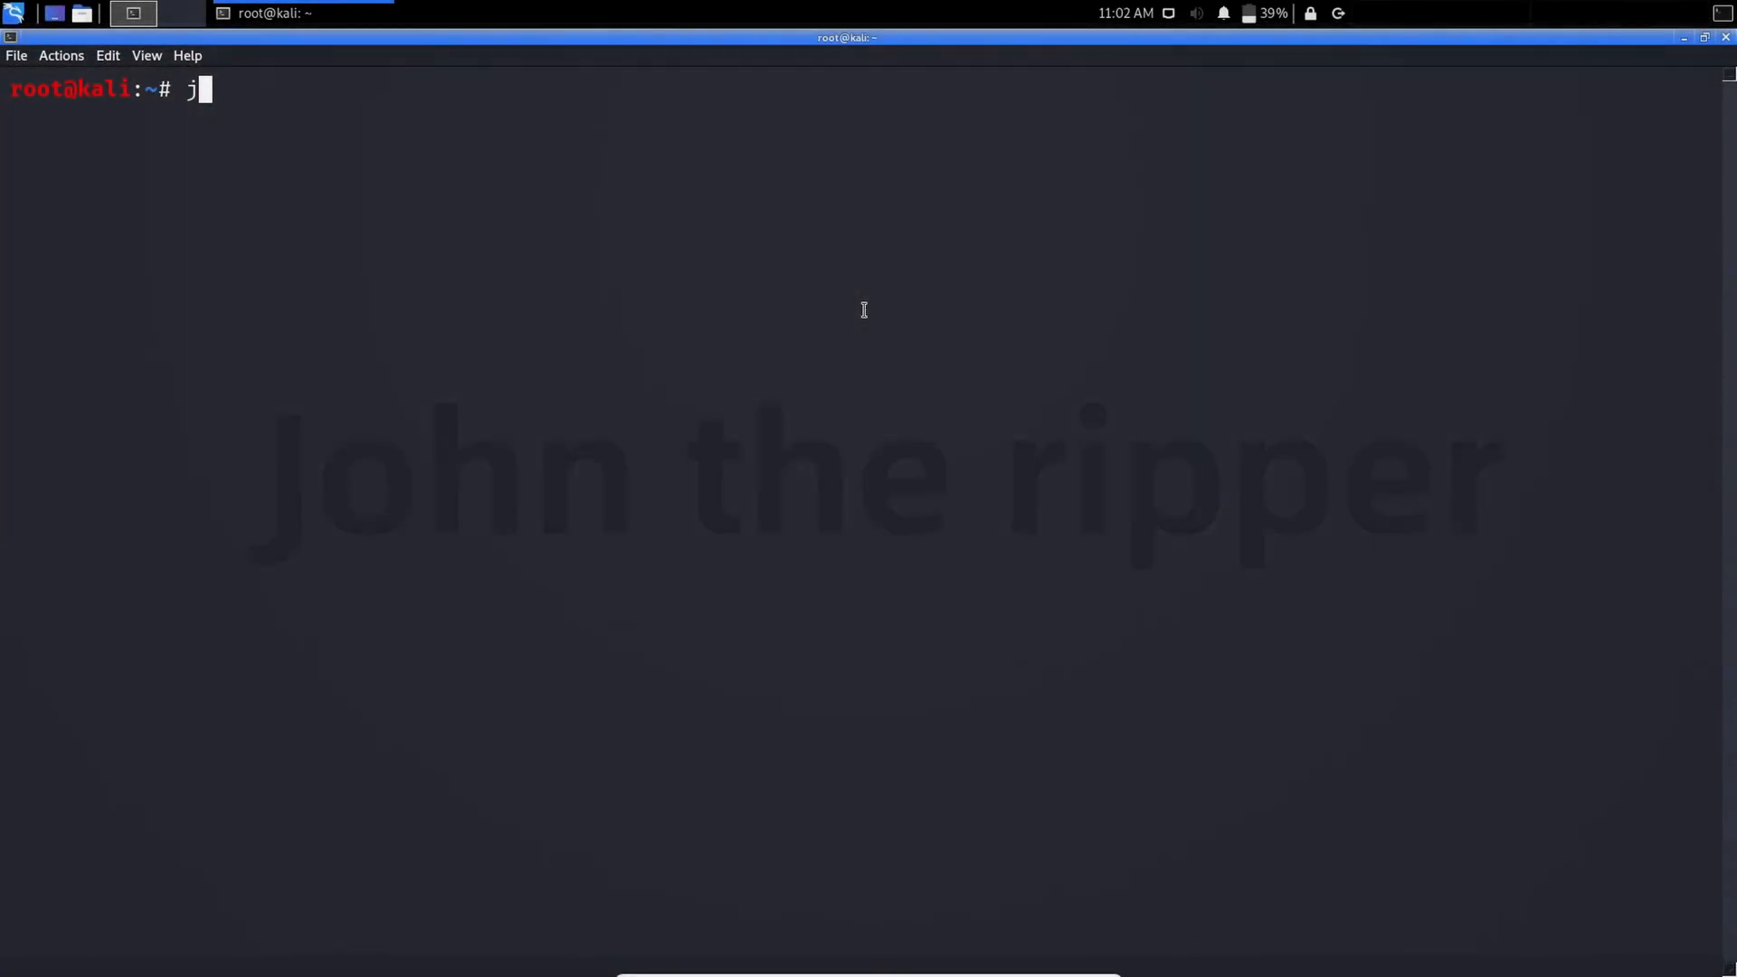
# - Display John the Ripper 1.9.0-jumbo-1's help (john -h) listing its cracking modes and options
pyautogui.press('Return')
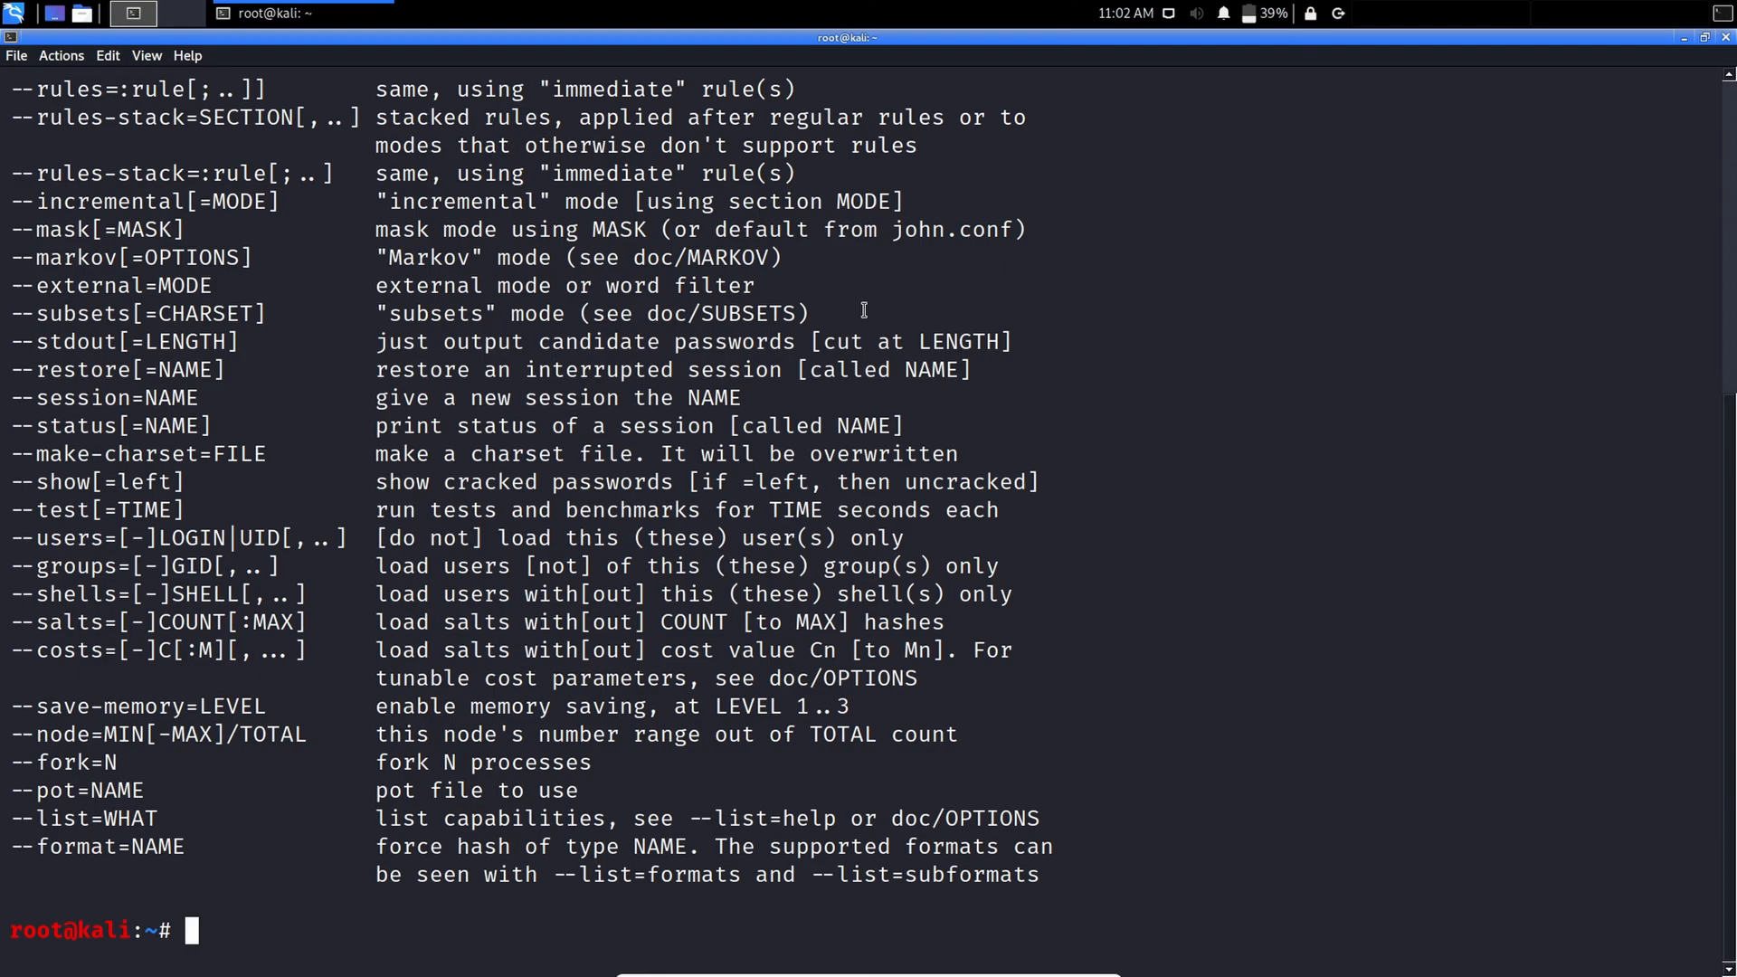
pyautogui.write('john -h')
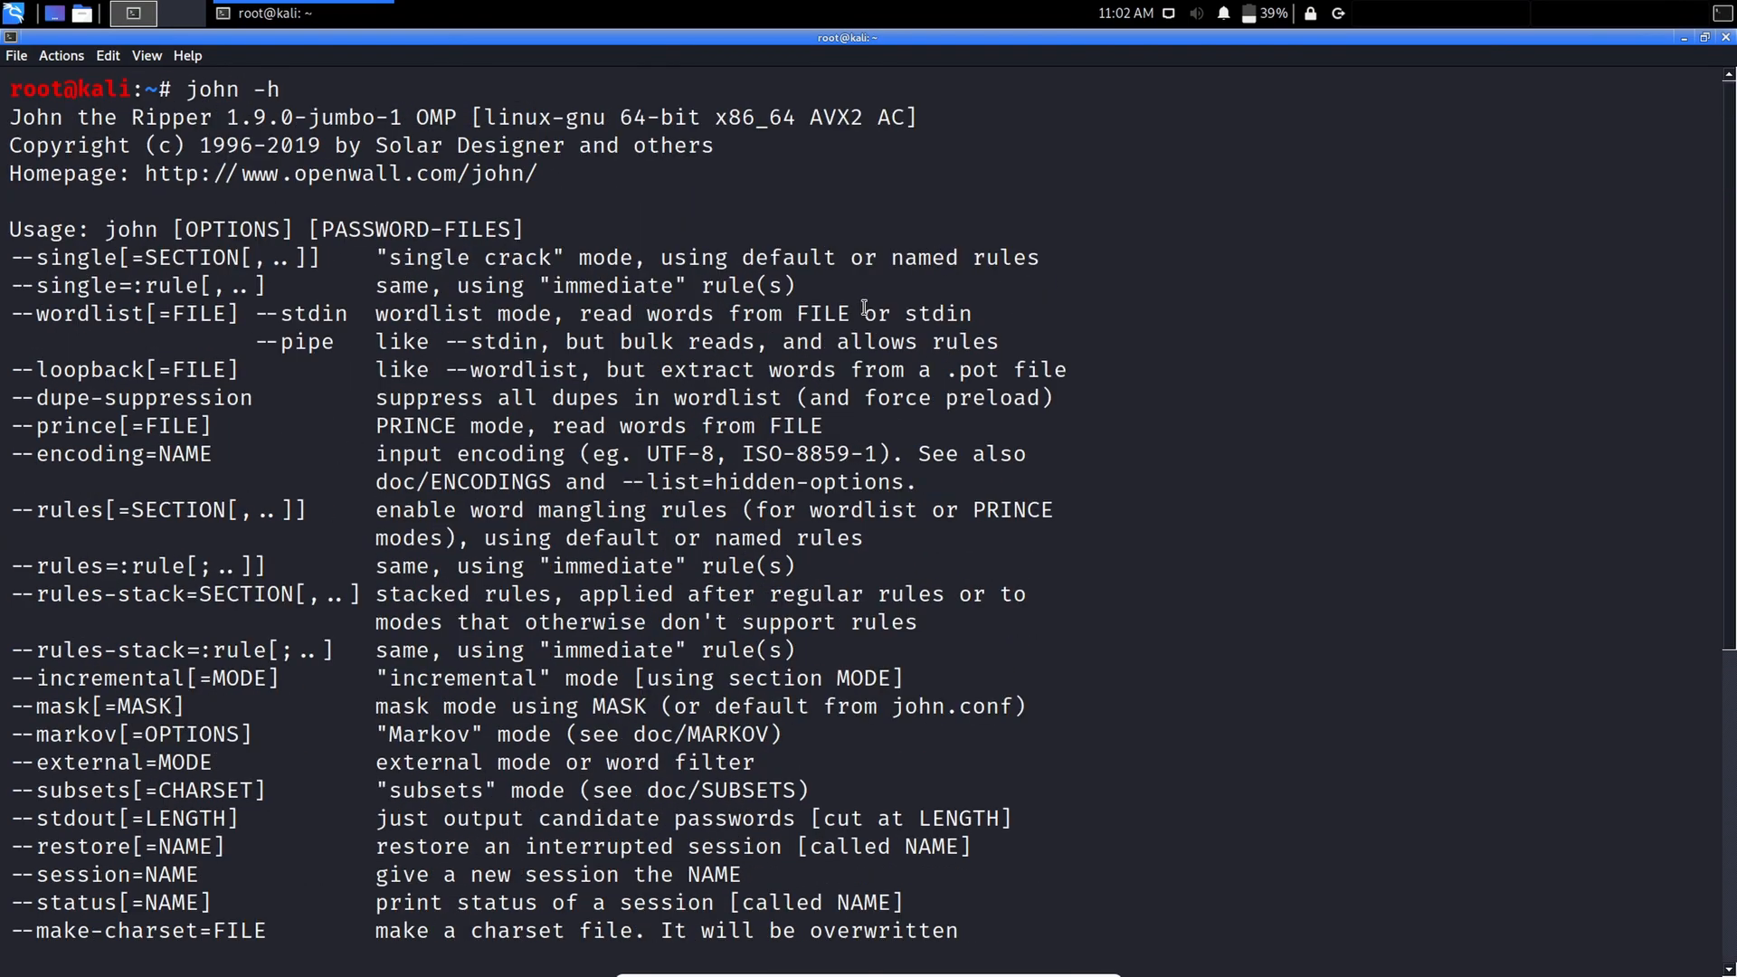
pyautogui.moveTo(1186, 246)
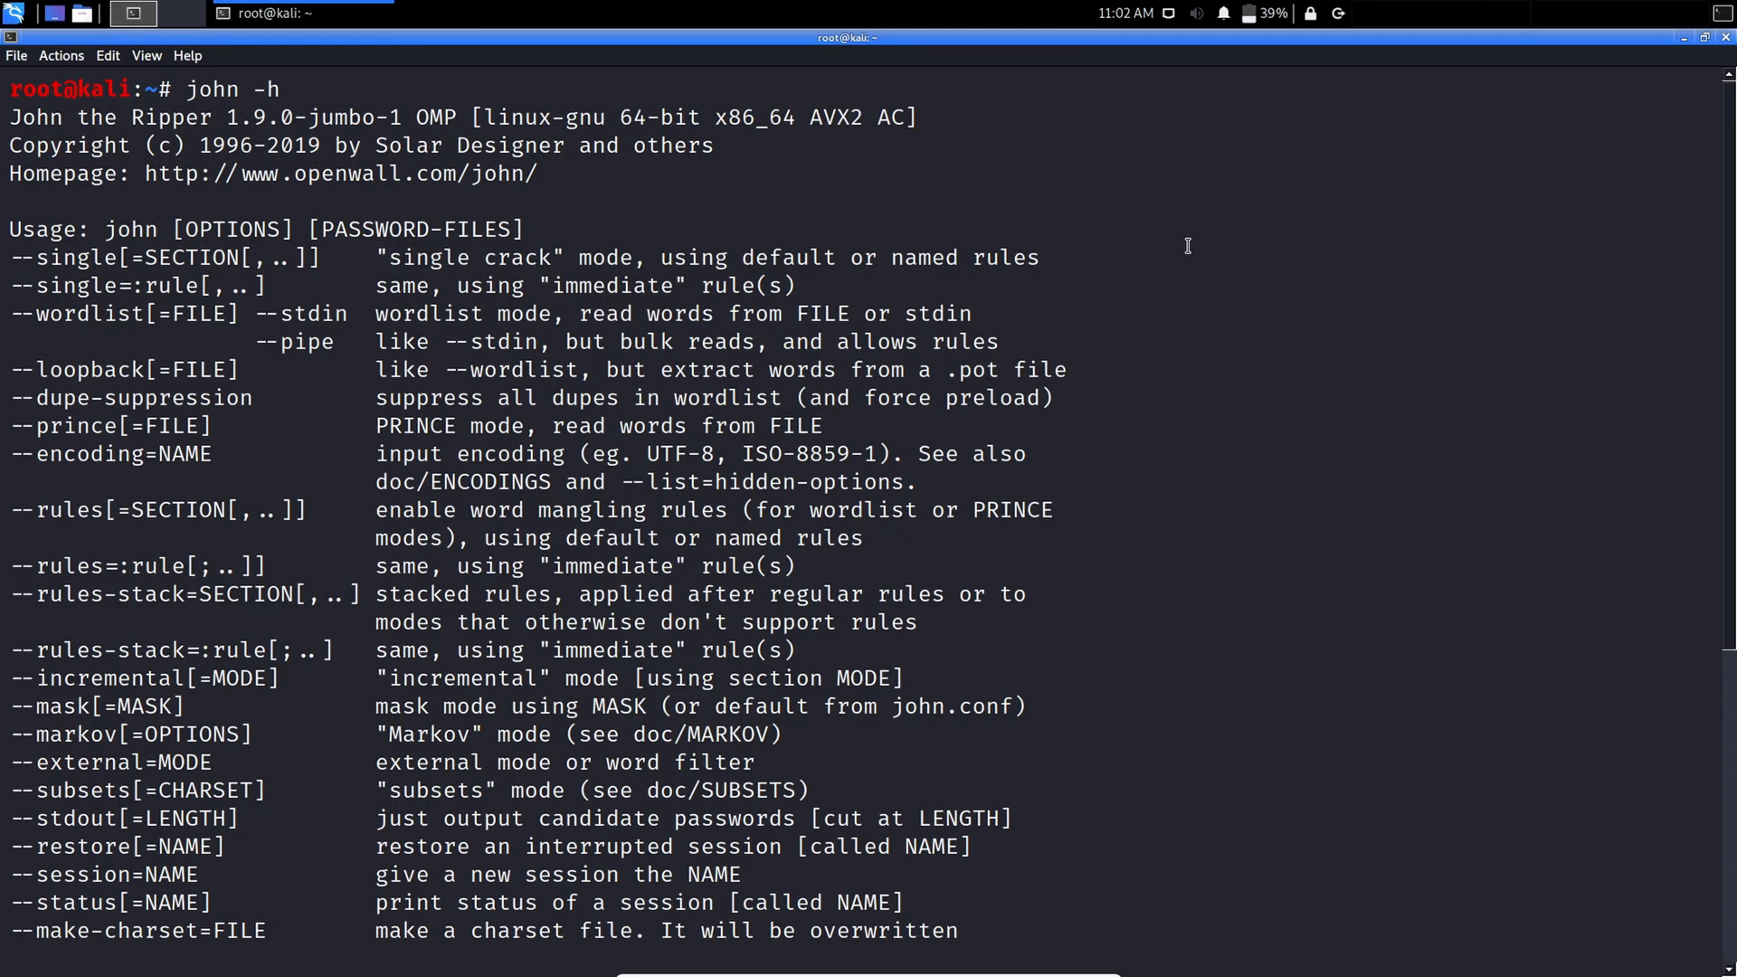
pyautogui.scroll(-3)
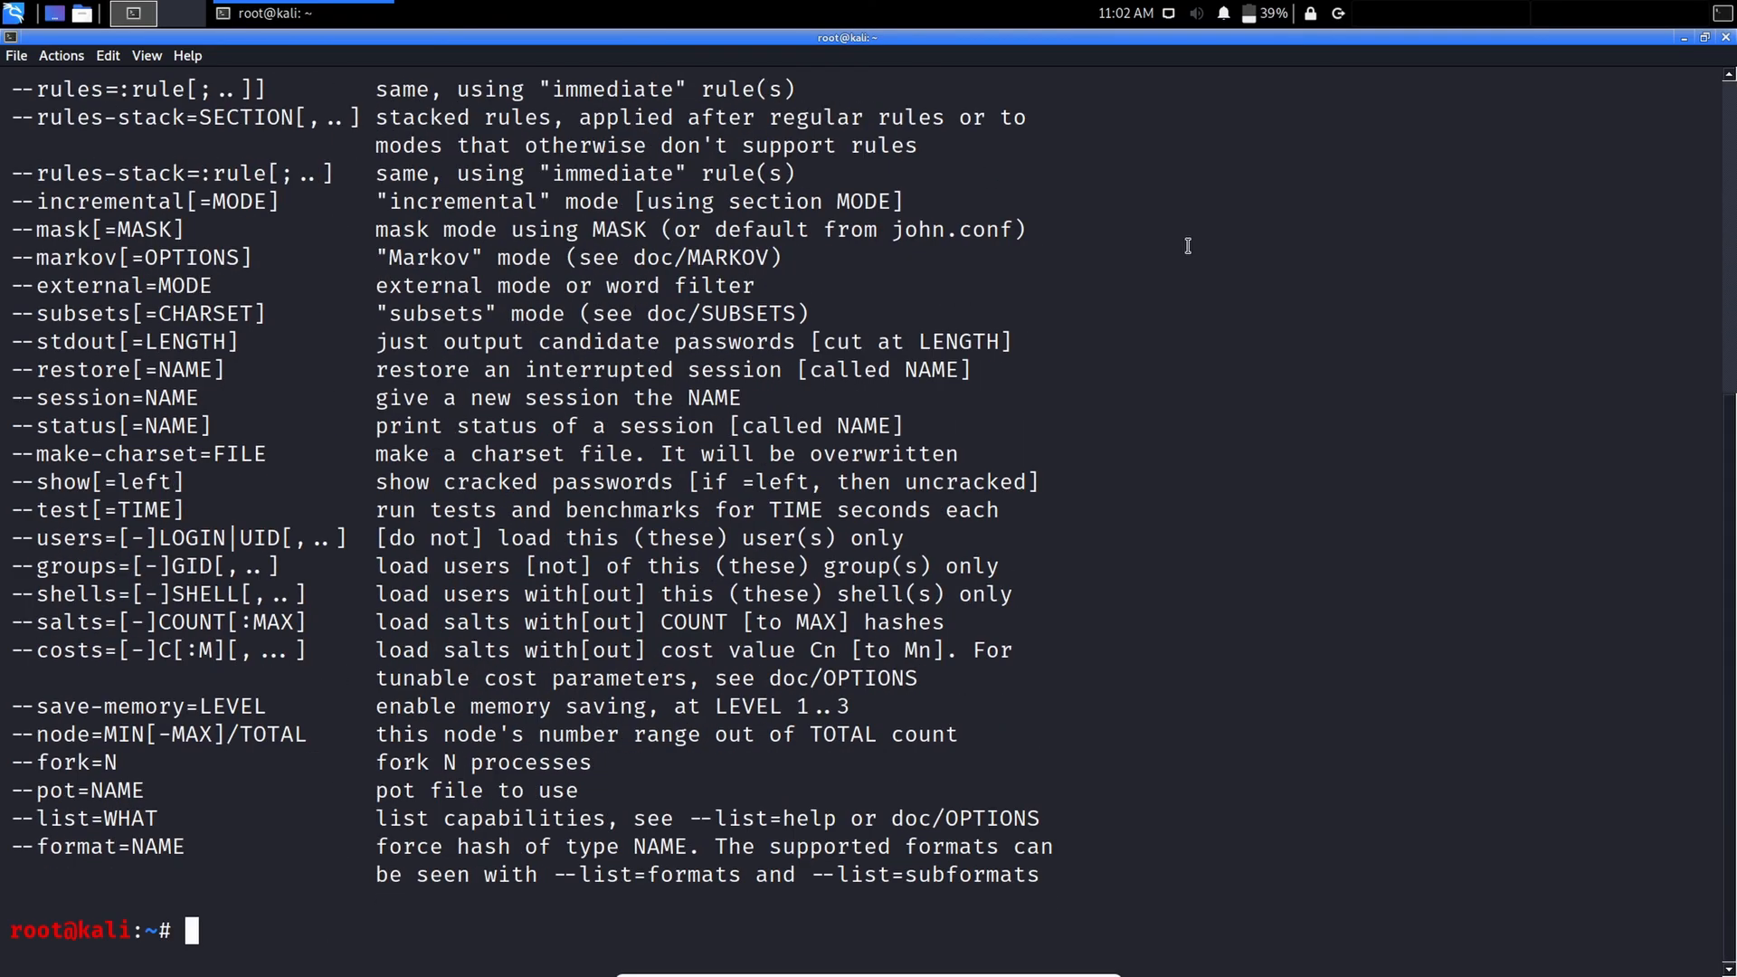